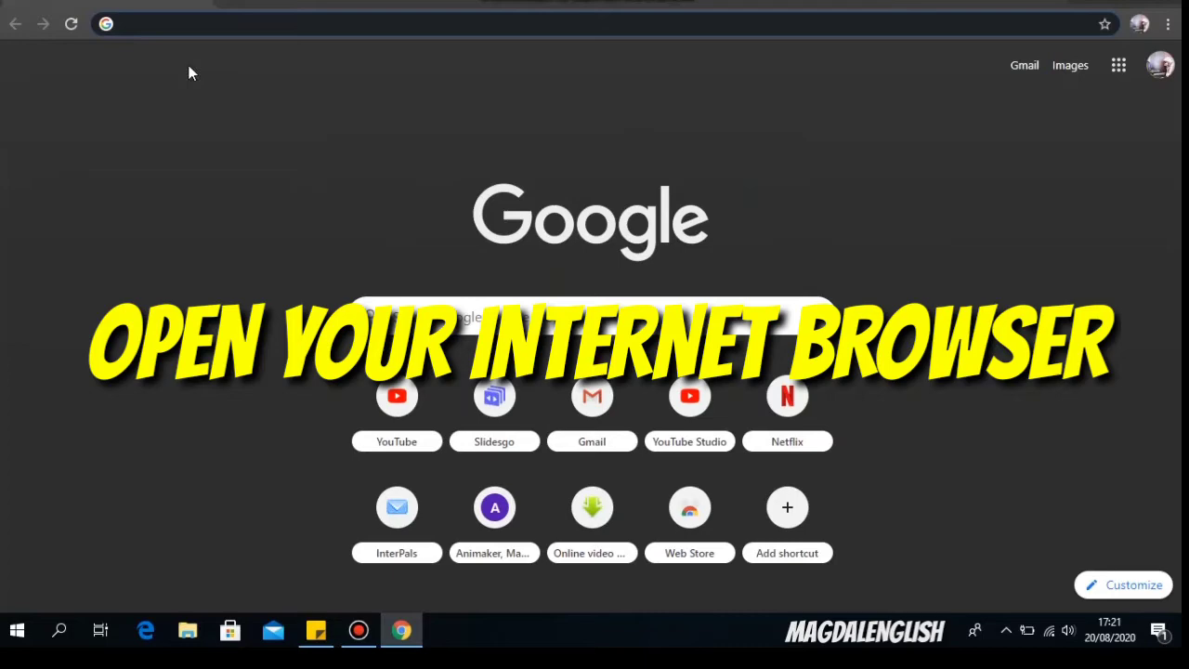
Go to slidesgo.com from Chrome's address bar
{"action": "type", "text": "slidesgo.com"}
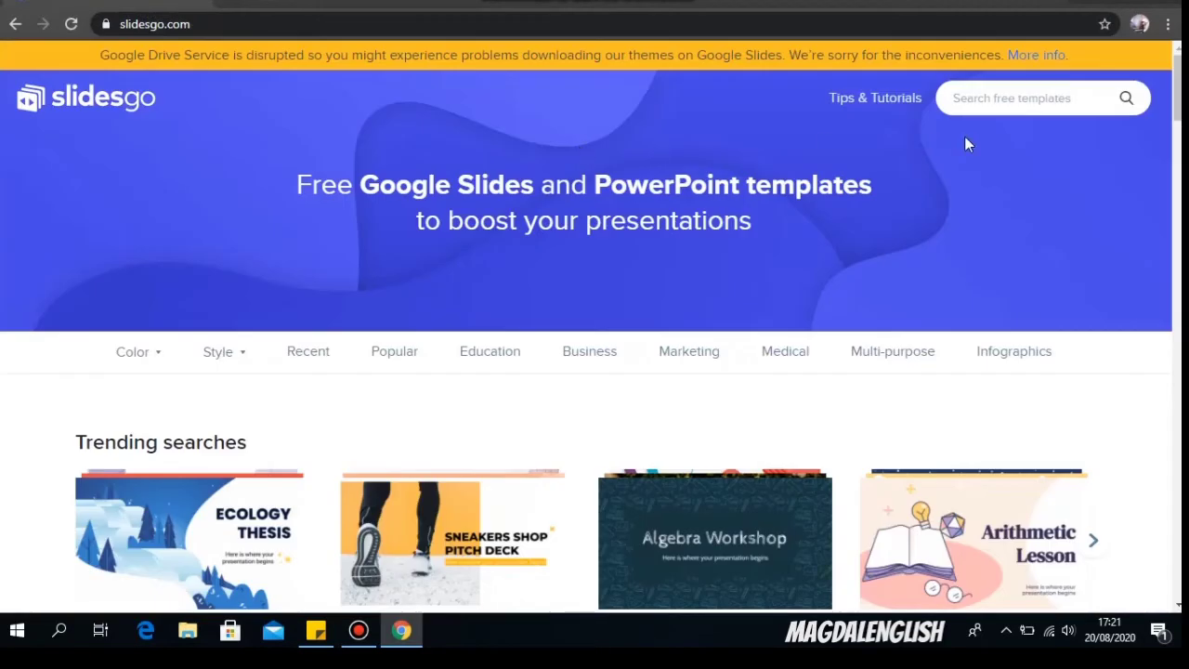
{"action": "mouse_move", "coordinate": [660, 72]}
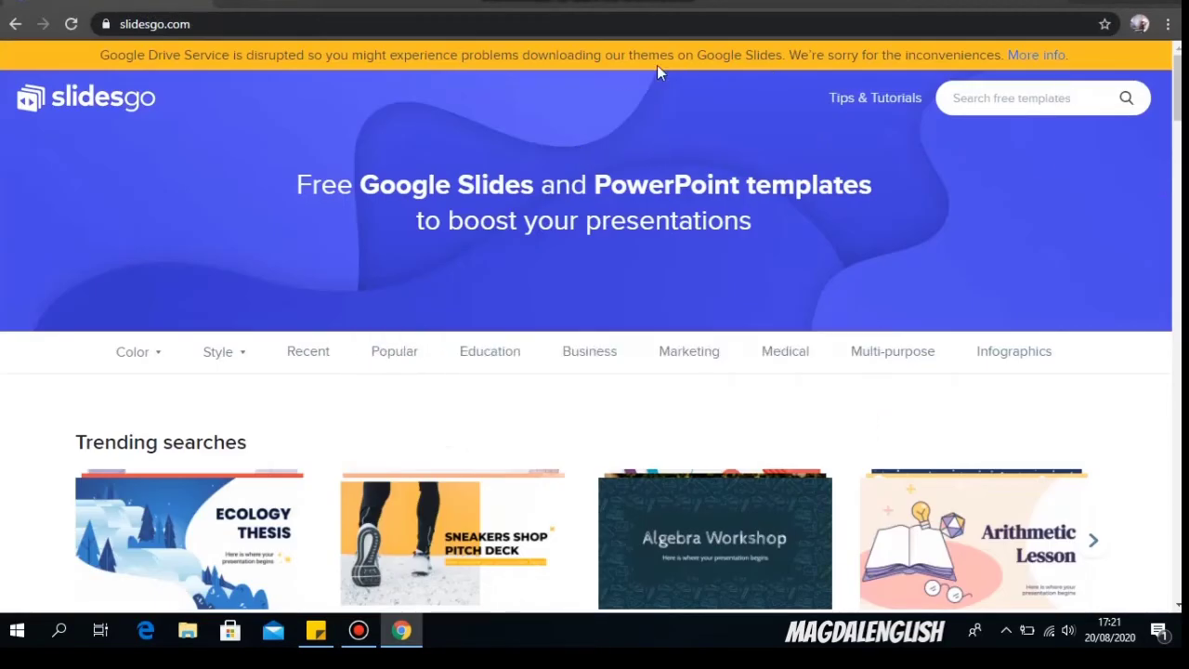
{"action": "scroll", "scroll_direction": "down", "scroll_amount": 3}
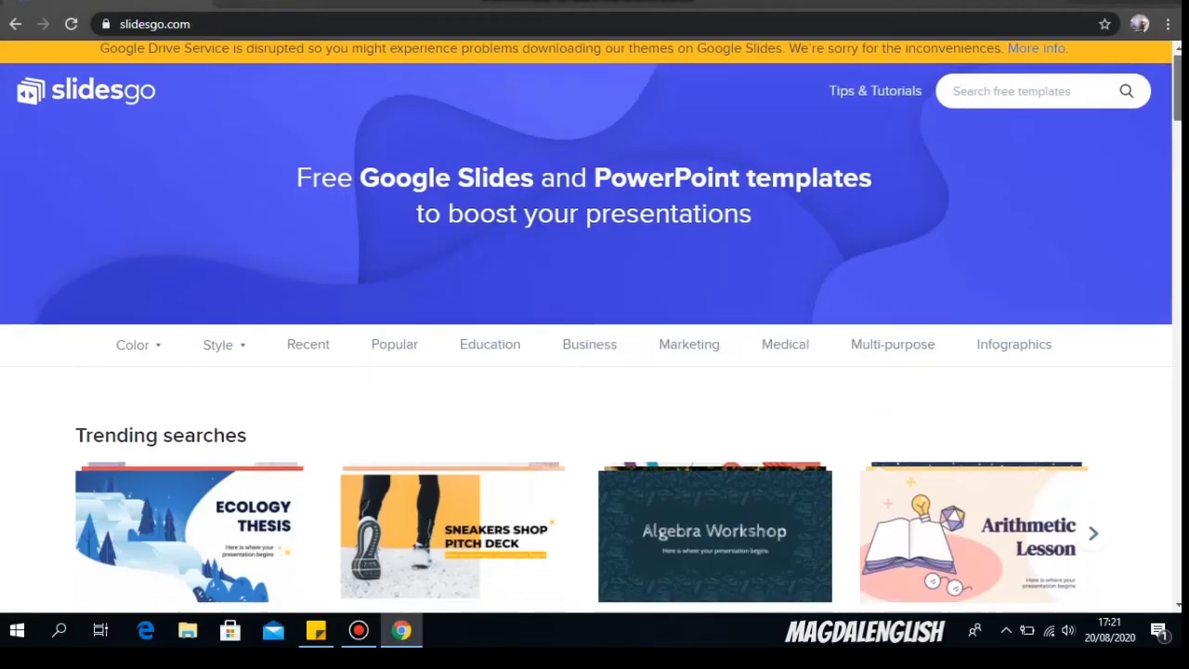
{"action": "scroll", "scroll_direction": "down", "scroll_amount": 3}
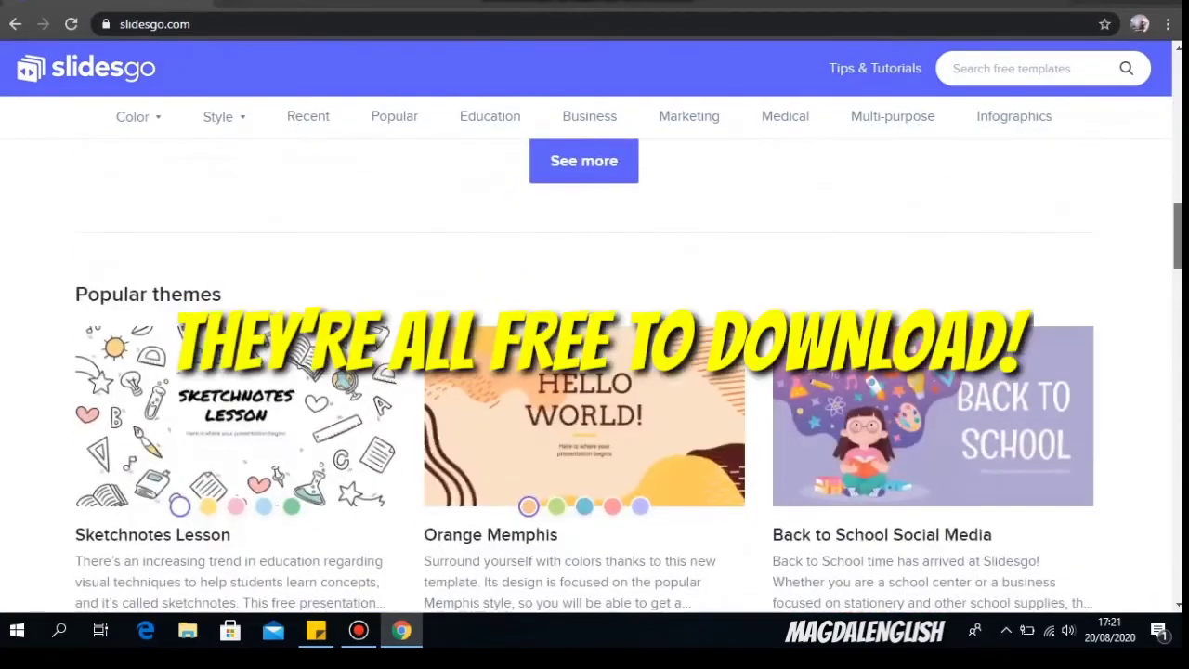
{"action": "scroll", "scroll_direction": "down", "scroll_amount": 3}
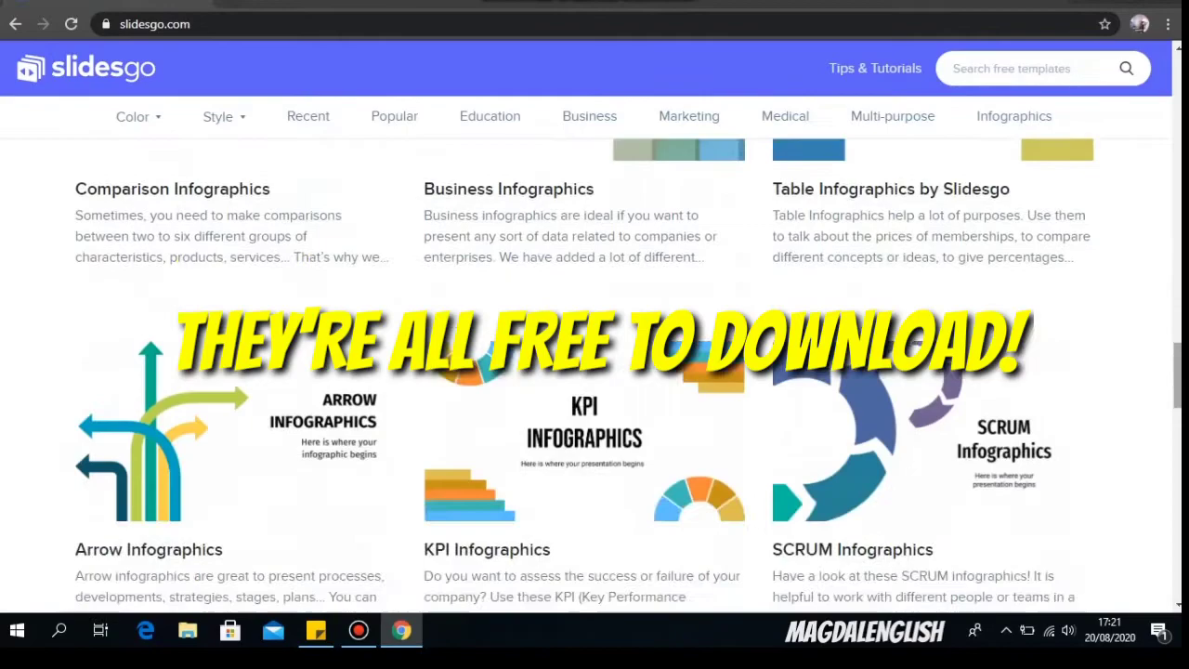
{"action": "scroll", "scroll_direction": "down", "scroll_amount": 3}
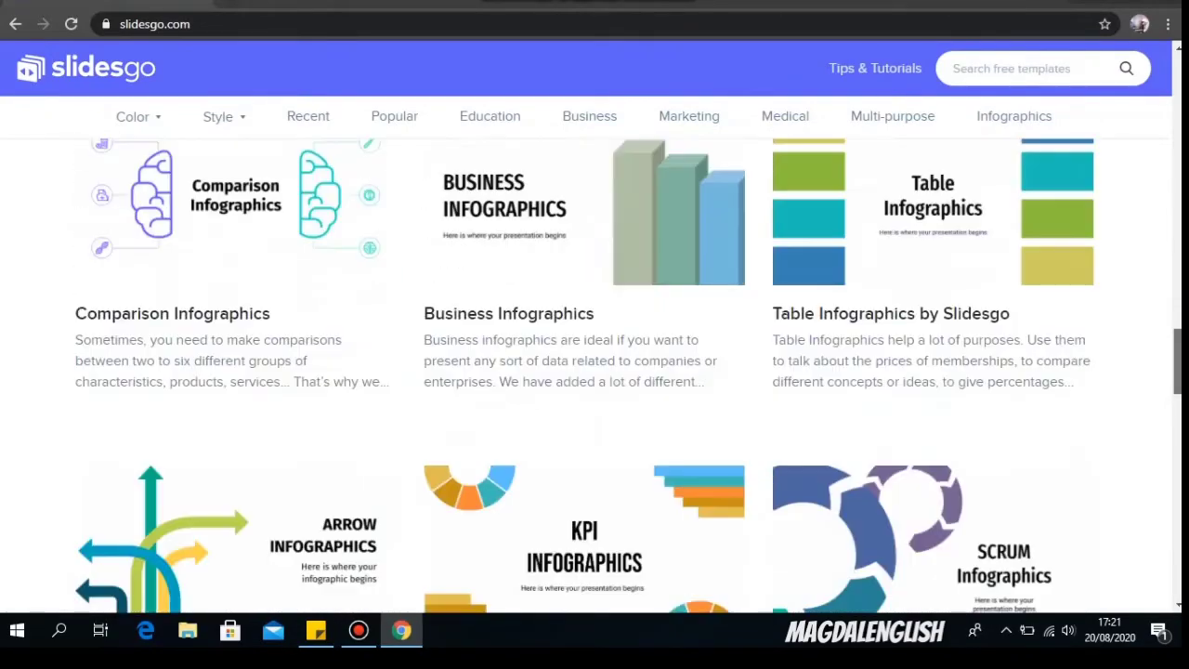
{"action": "scroll", "scroll_direction": "up", "scroll_amount": 3}
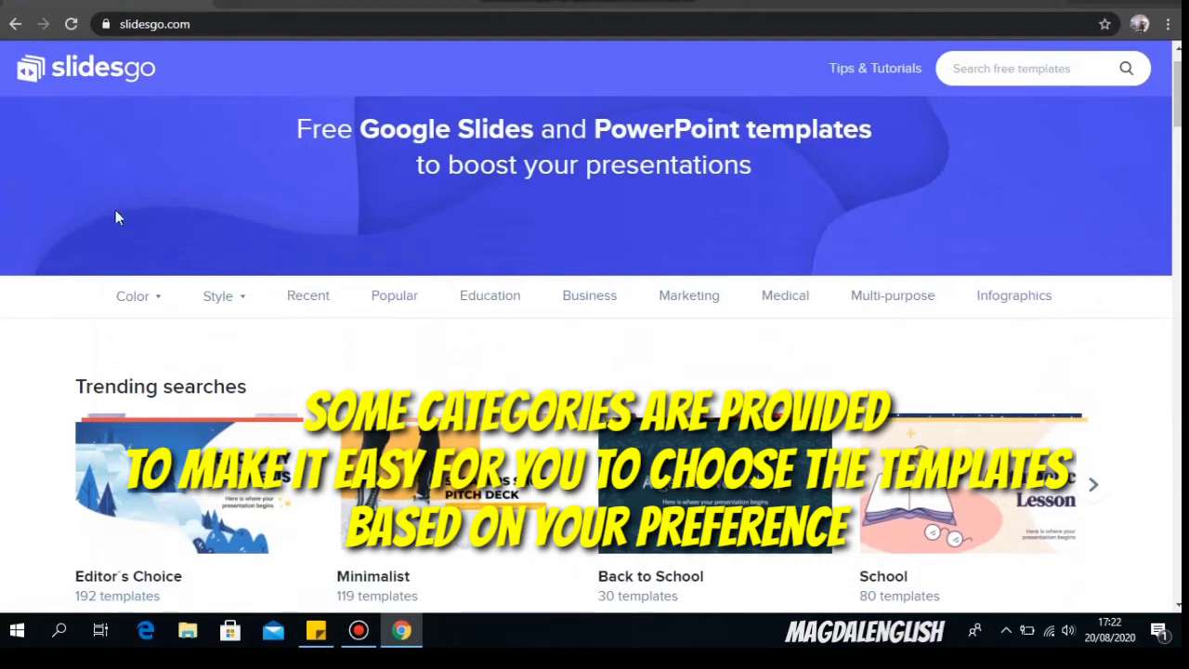
Filter the templates by the Pink colour and scroll through the results
{"action": "left_click", "coordinate": [132, 295]}
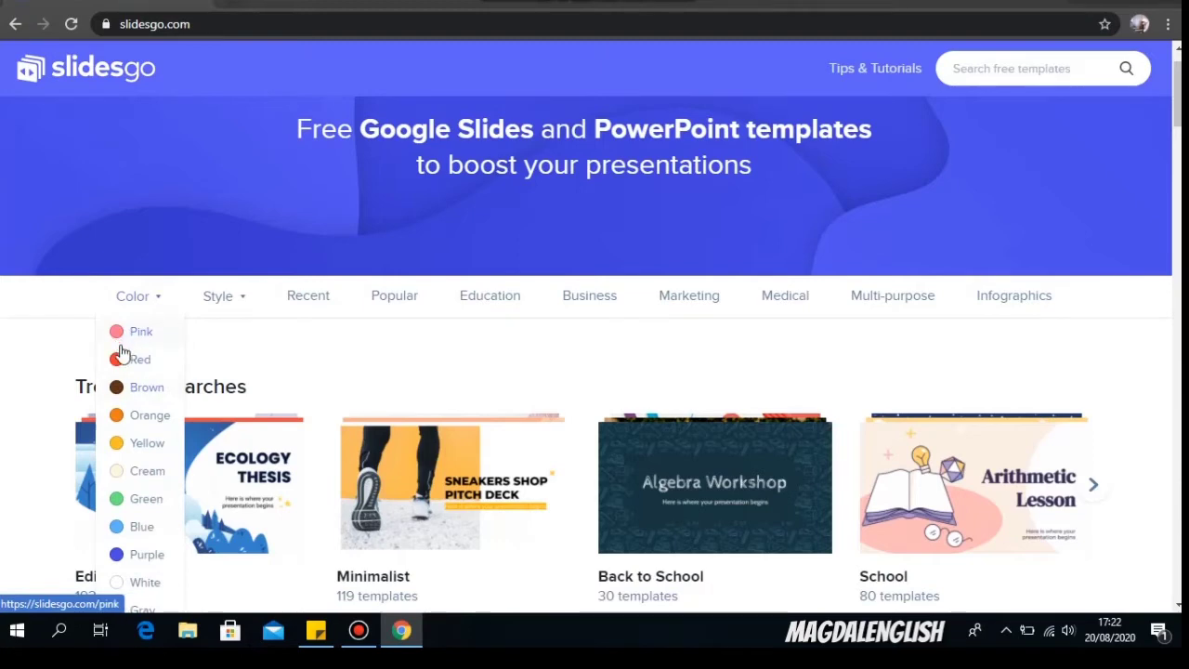
{"action": "left_click", "coordinate": [141, 331]}
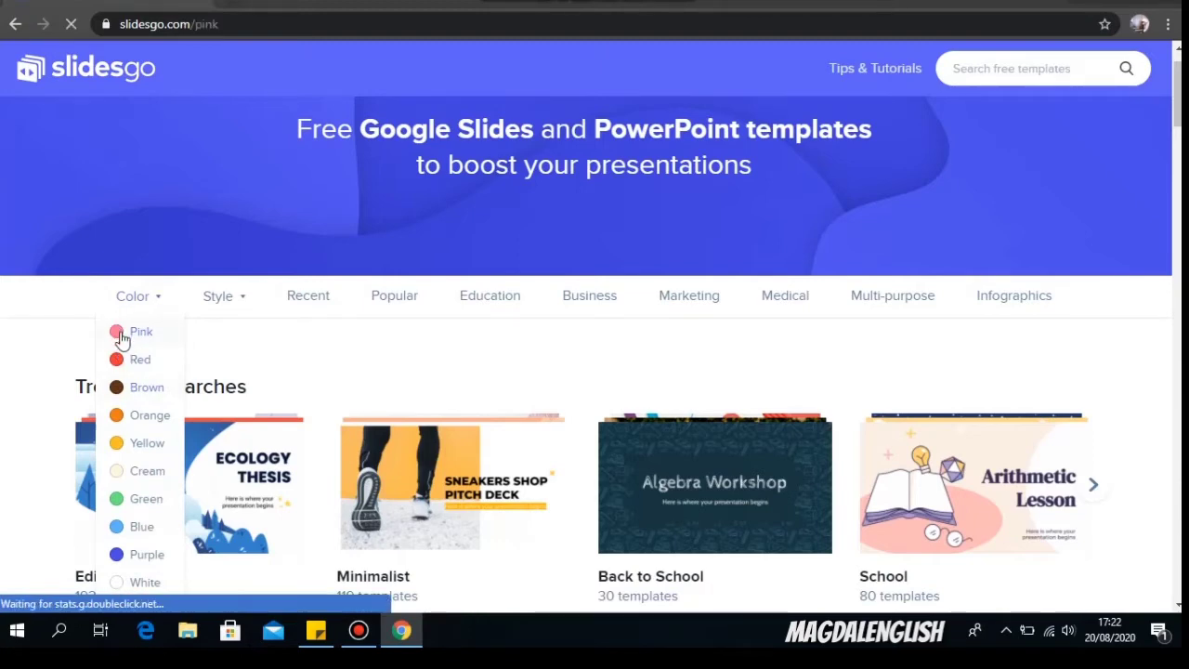
{"action": "left_click", "coordinate": [141, 330]}
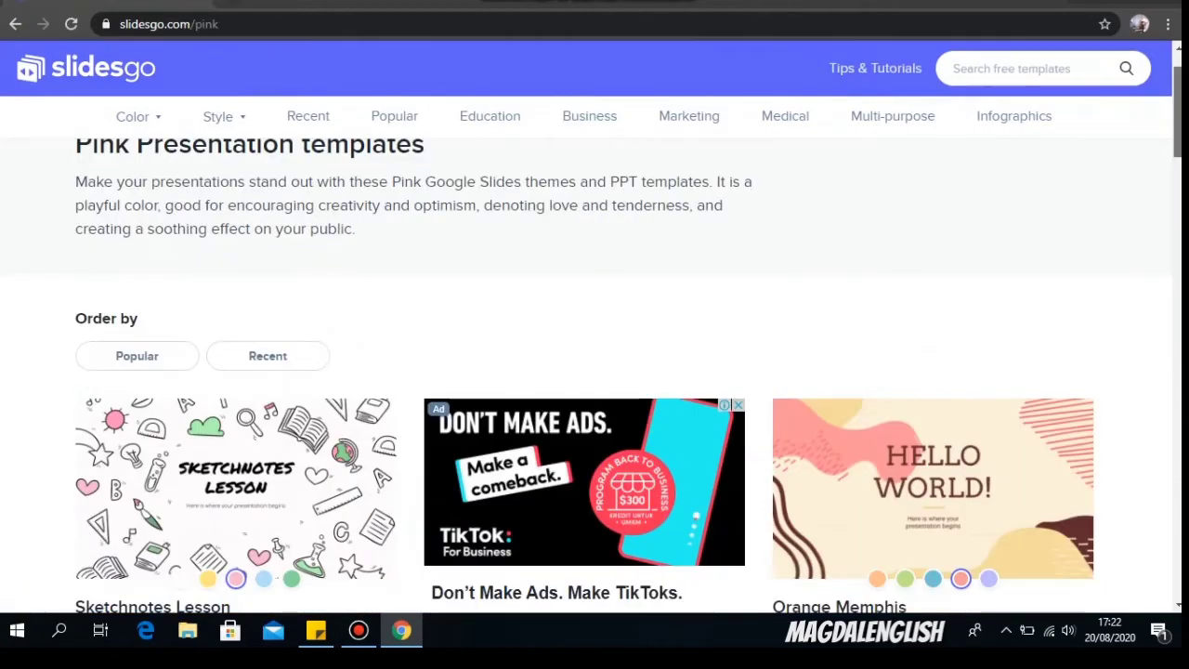
{"action": "scroll", "scroll_direction": "down", "scroll_amount": 3}
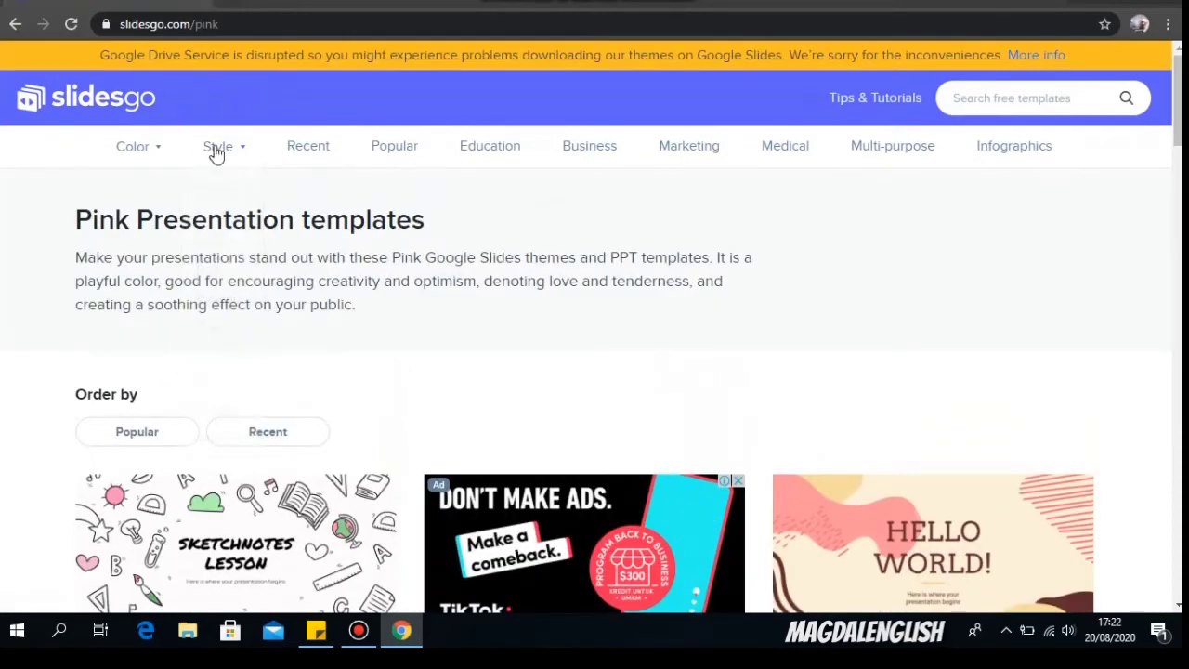
{"action": "left_click", "coordinate": [218, 146]}
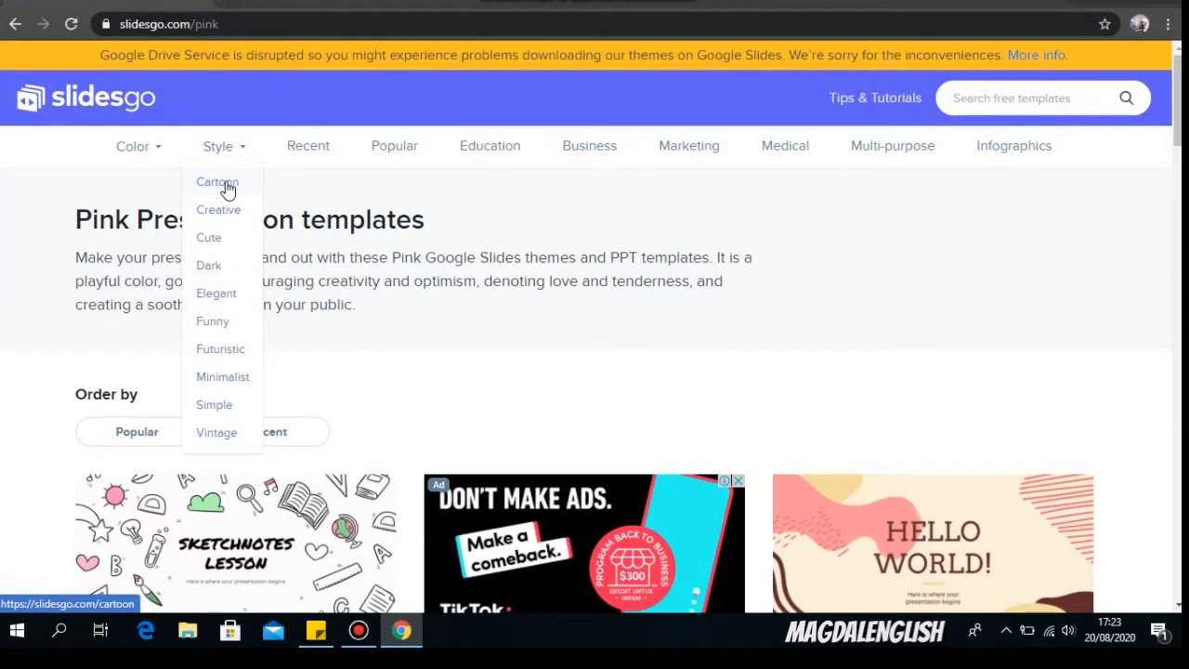
{"action": "mouse_move", "coordinate": [230, 292]}
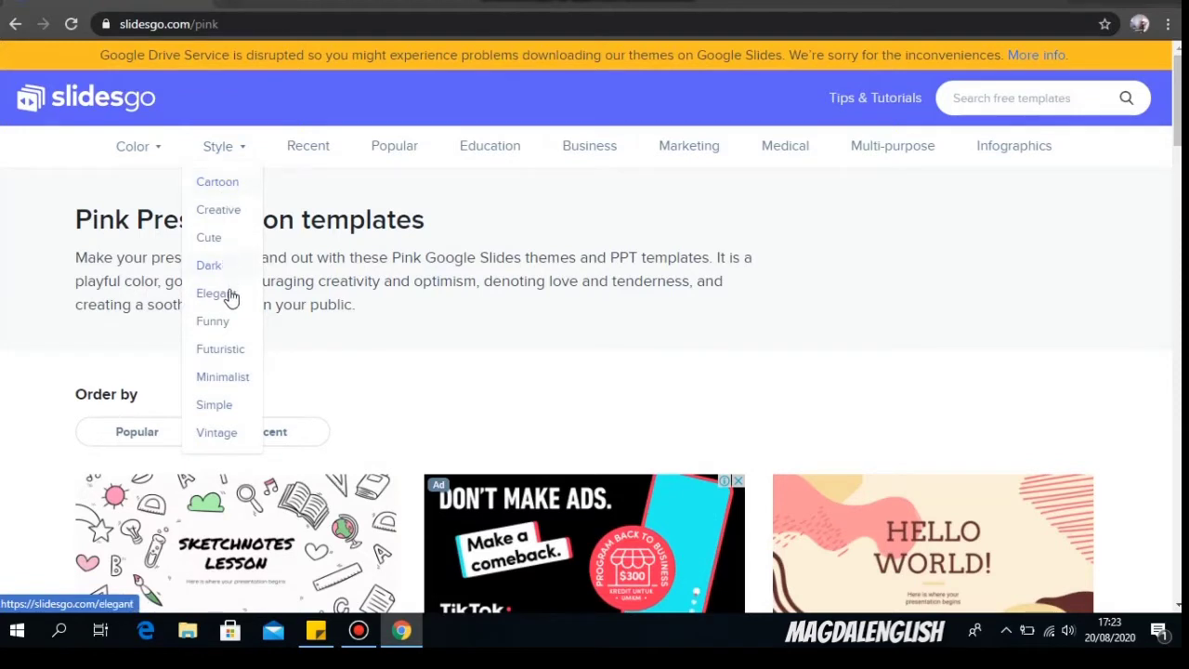
{"action": "mouse_move", "coordinate": [234, 349]}
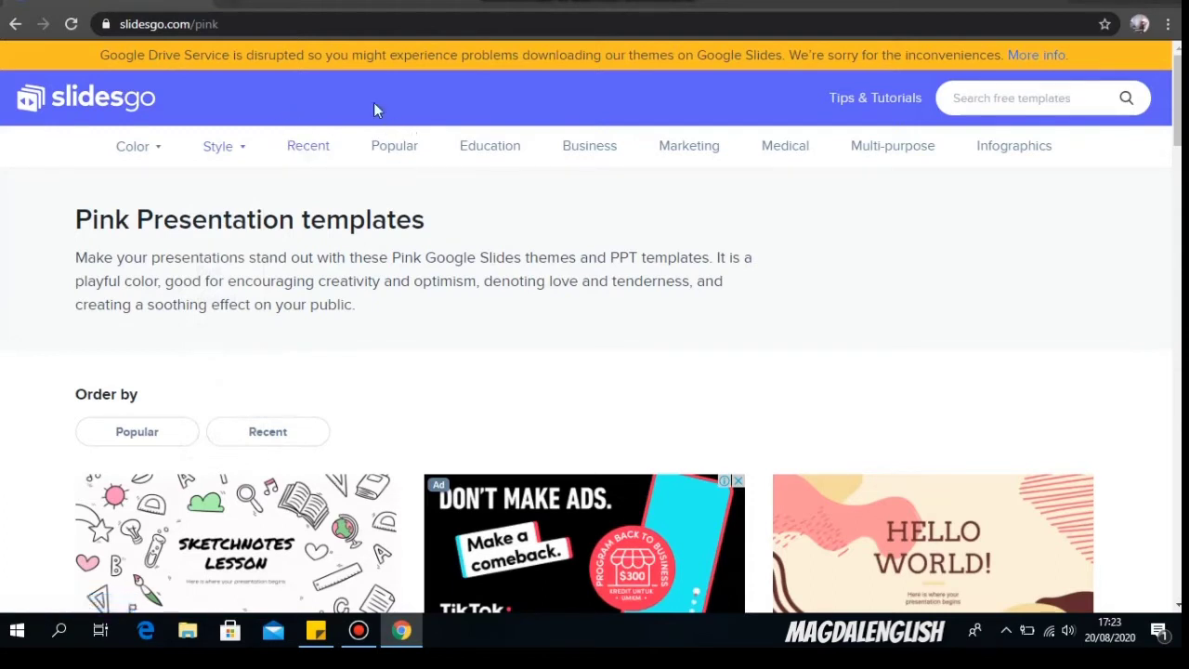
{"action": "mouse_move", "coordinate": [393, 146]}
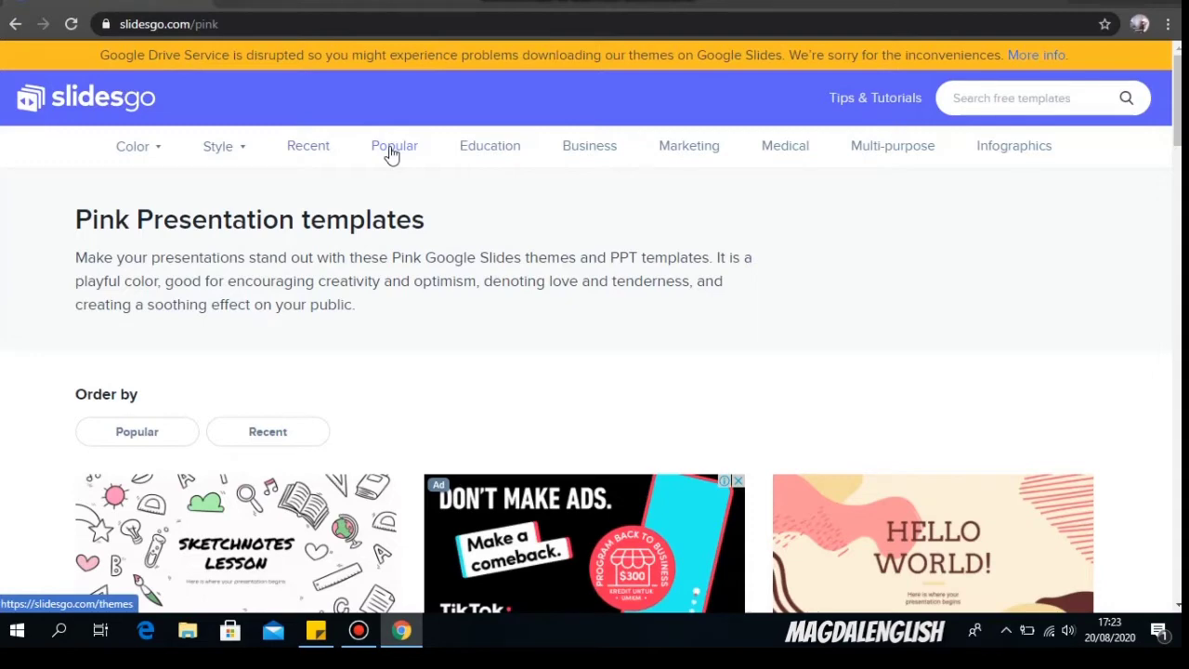
View the Popular templates, then open the Education category and scroll it
{"action": "left_click", "coordinate": [394, 146]}
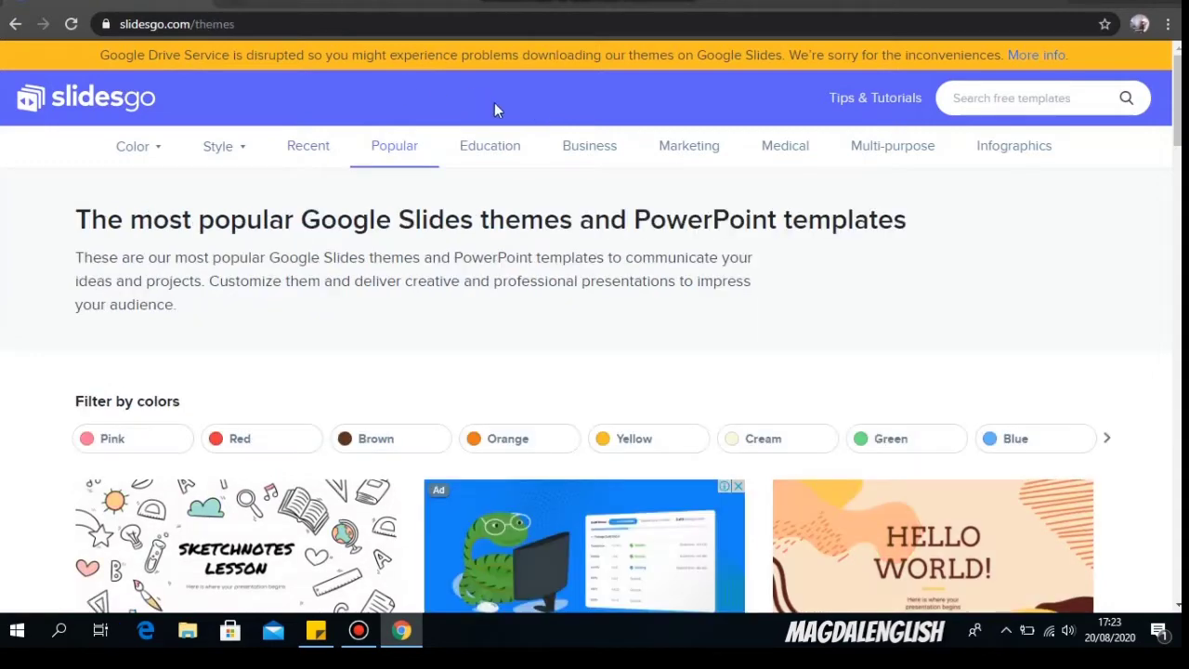
{"action": "mouse_move", "coordinate": [490, 146]}
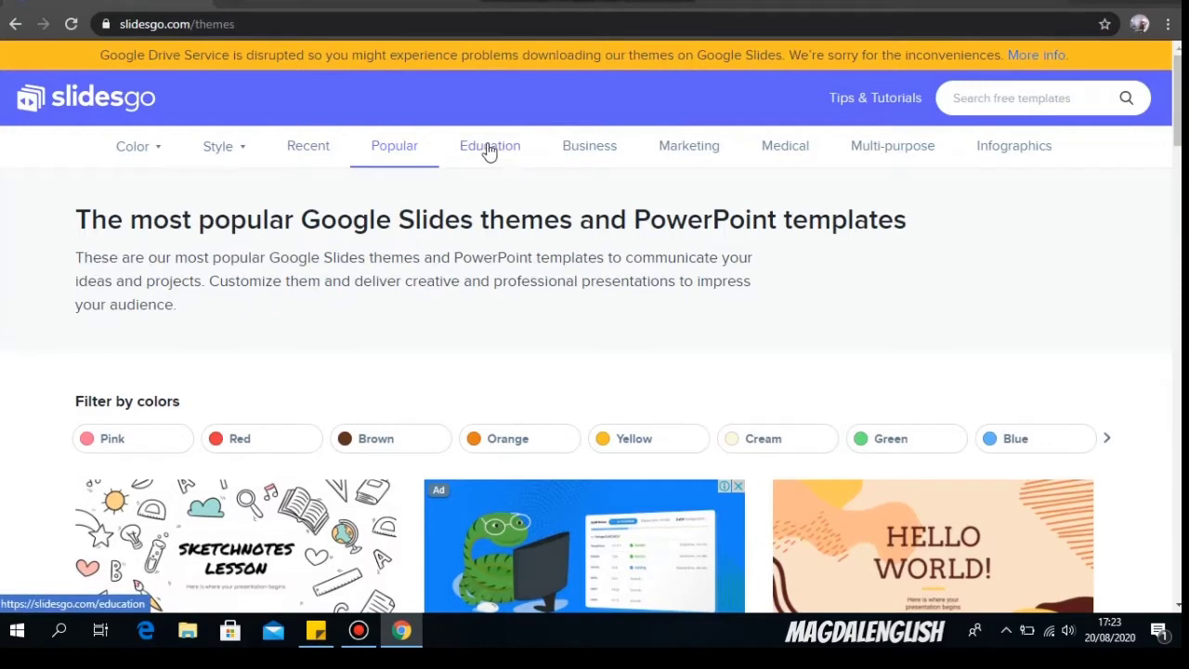
{"action": "mouse_move", "coordinate": [500, 147]}
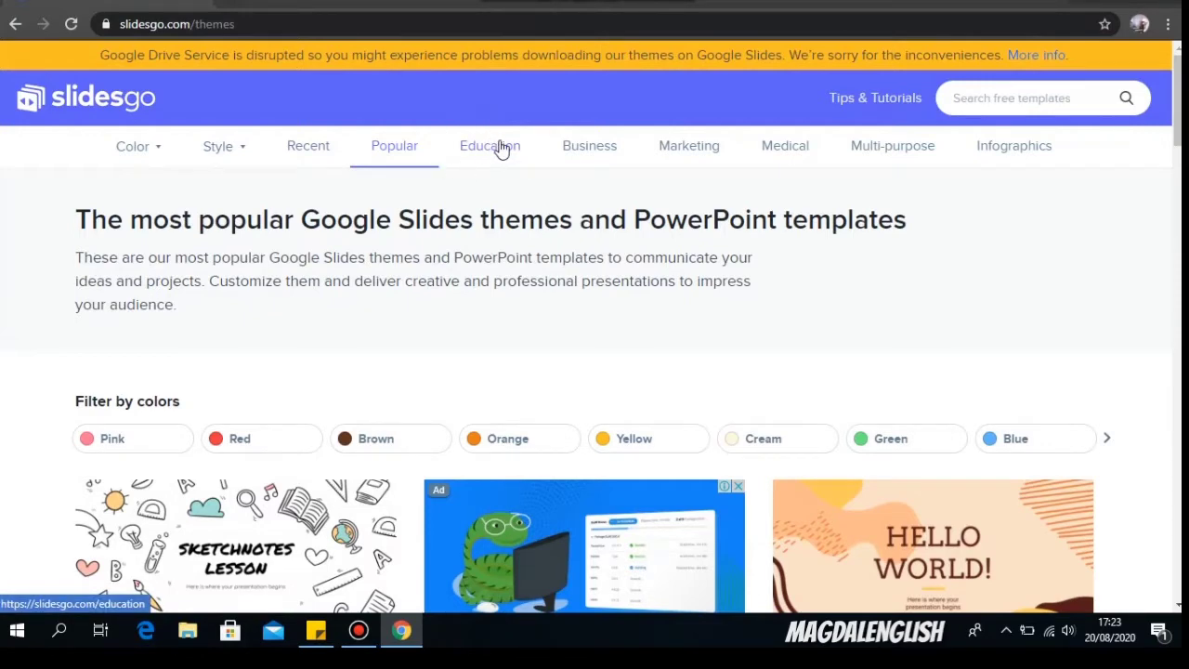
{"action": "left_click", "coordinate": [489, 145]}
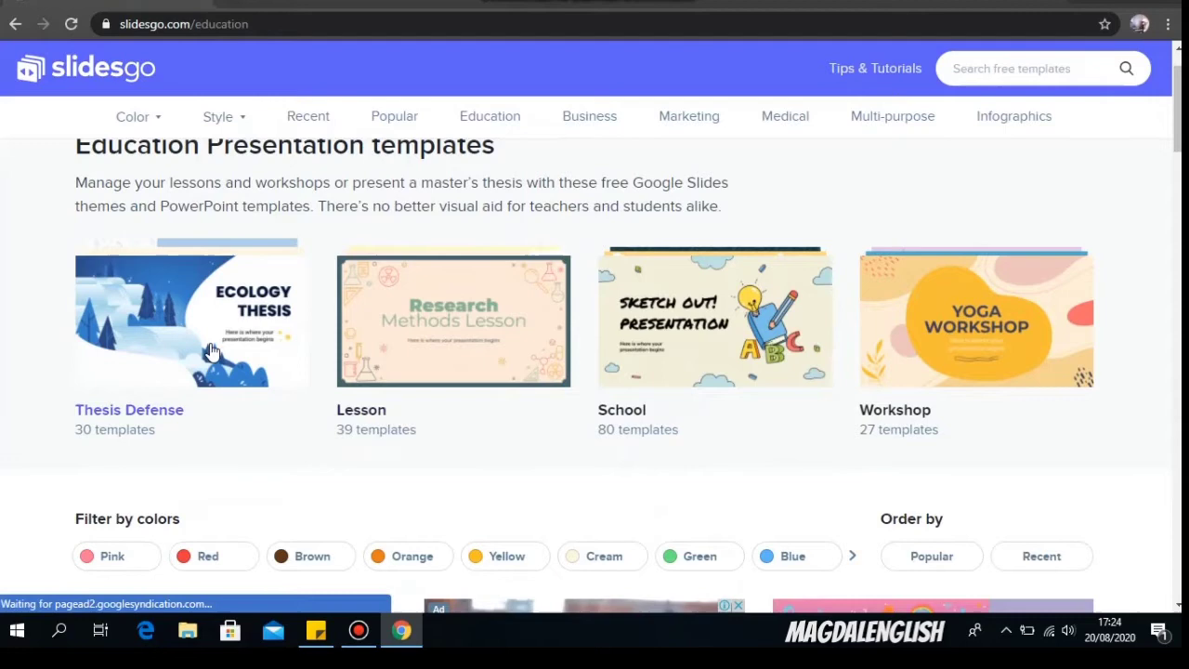
{"action": "mouse_move", "coordinate": [333, 374]}
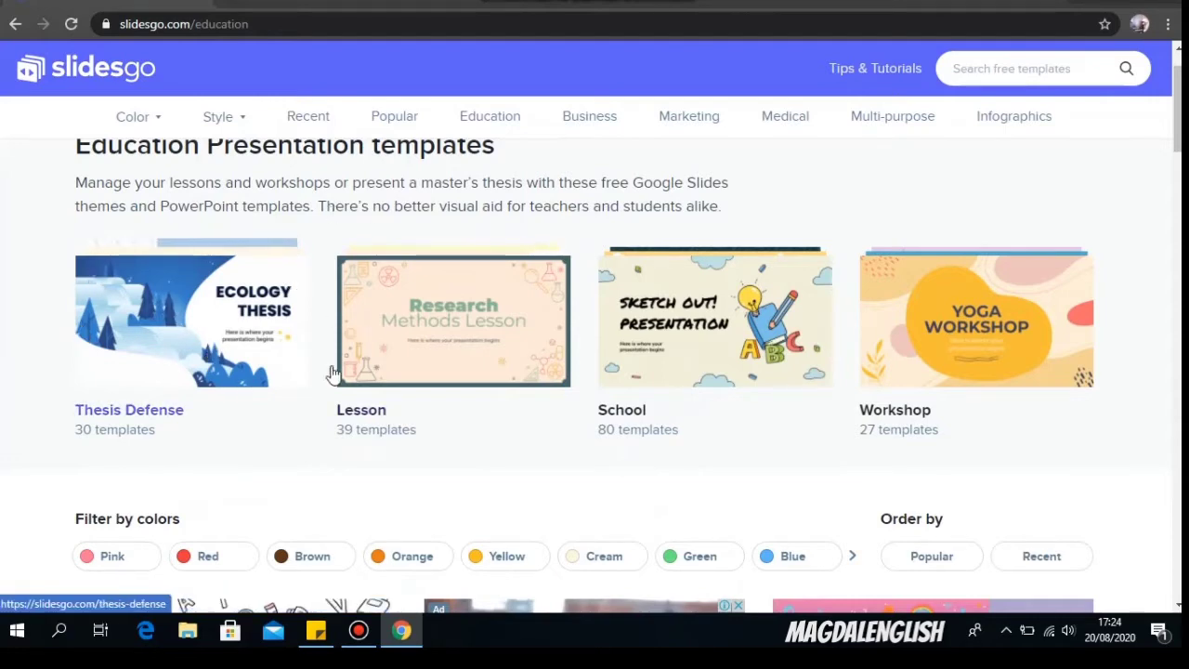
{"action": "scroll", "scroll_direction": "down", "scroll_amount": 3}
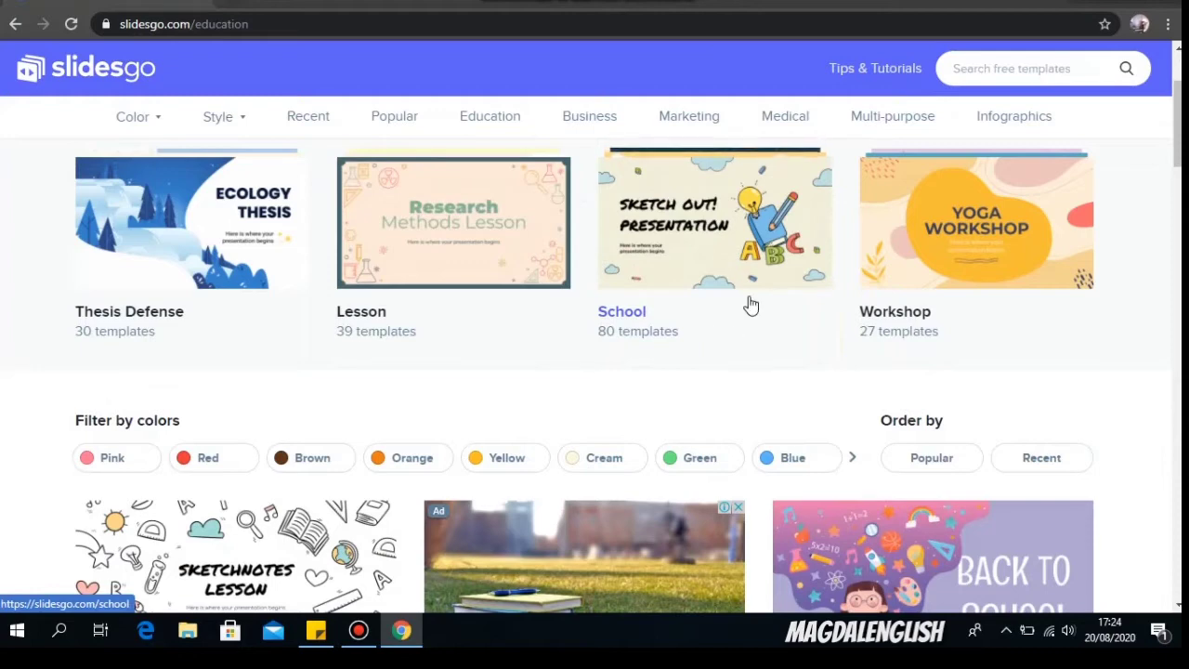
{"action": "mouse_move", "coordinate": [708, 209]}
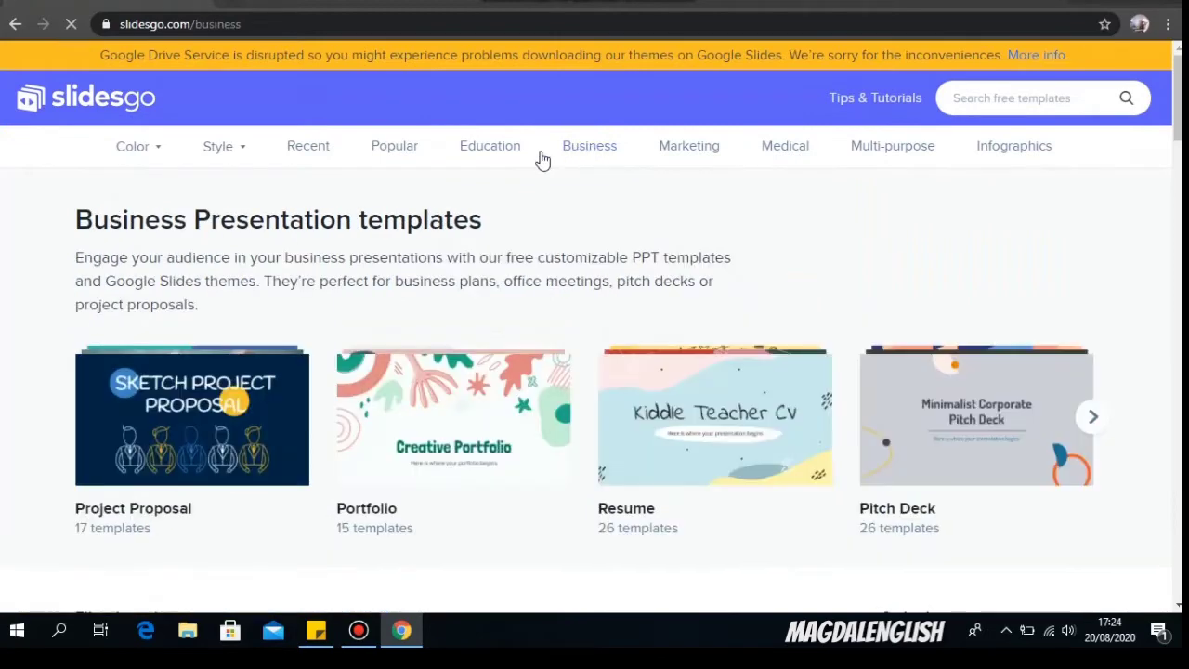
Open the Infographics category and scroll through its Timeline, Mind Maps and Agenda templates
{"action": "scroll", "scroll_direction": "down", "scroll_amount": 3}
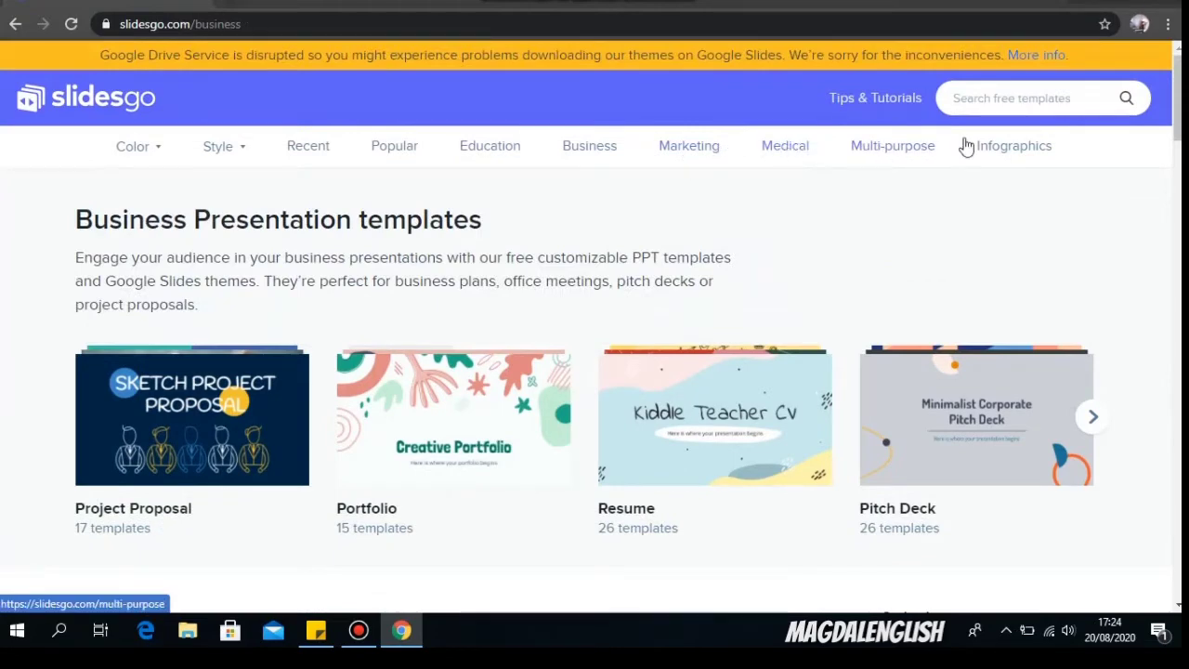
{"action": "left_click", "coordinate": [1015, 146]}
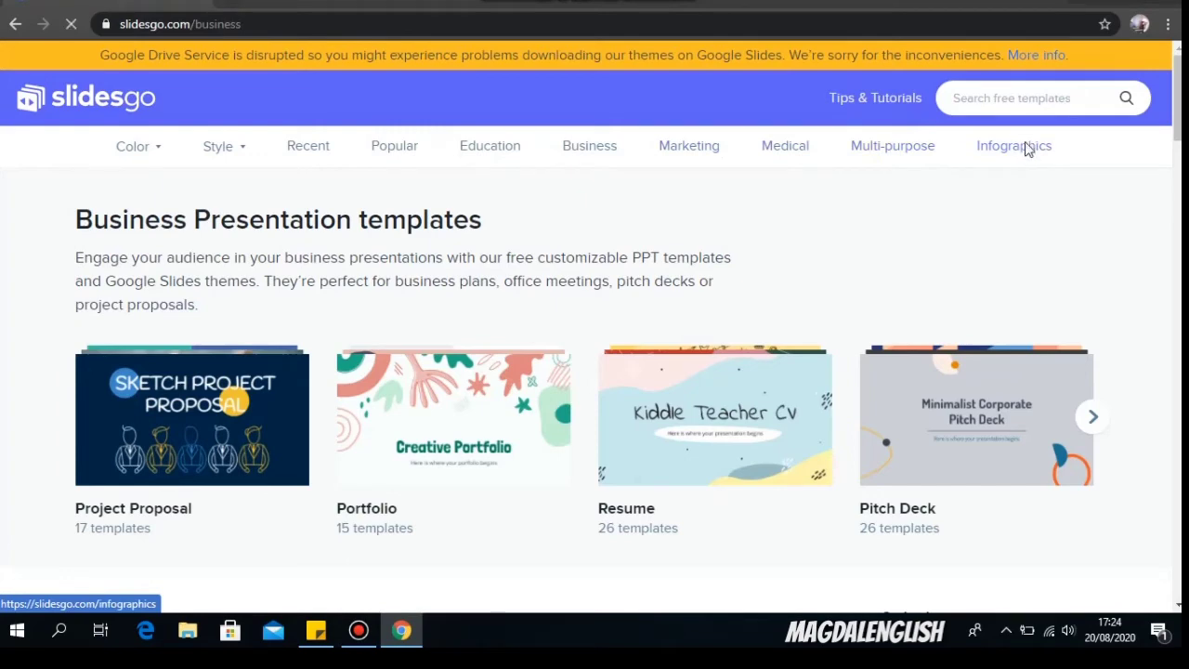
{"action": "left_click", "coordinate": [1014, 145]}
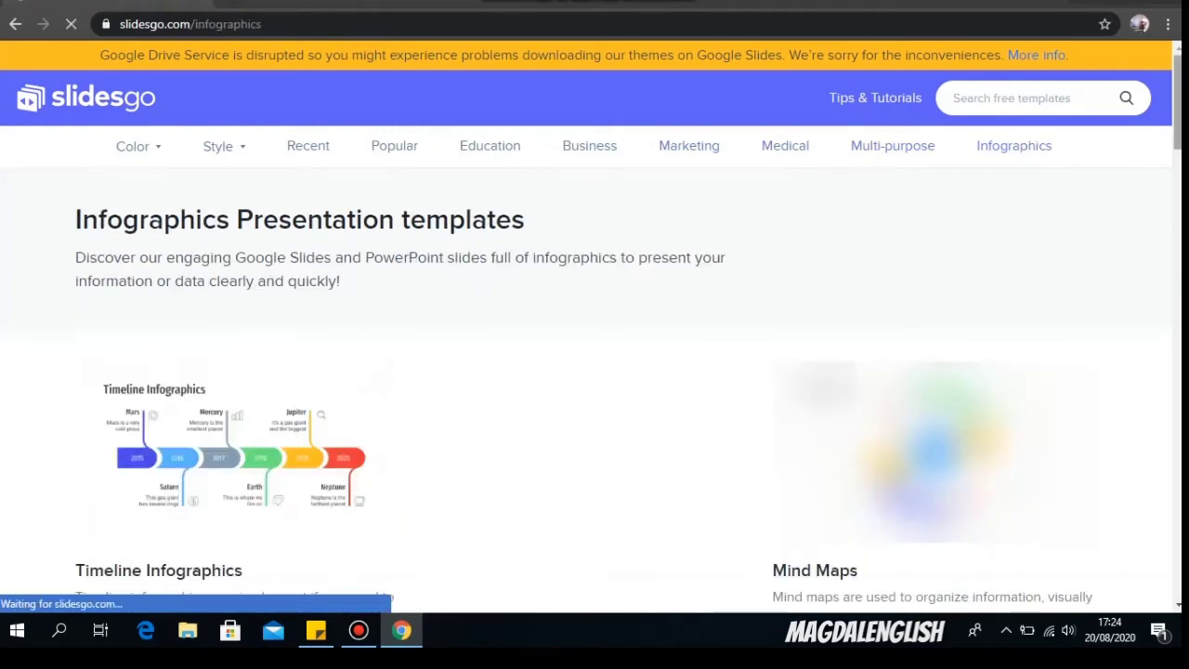
{"action": "scroll", "scroll_direction": "down", "scroll_amount": 3}
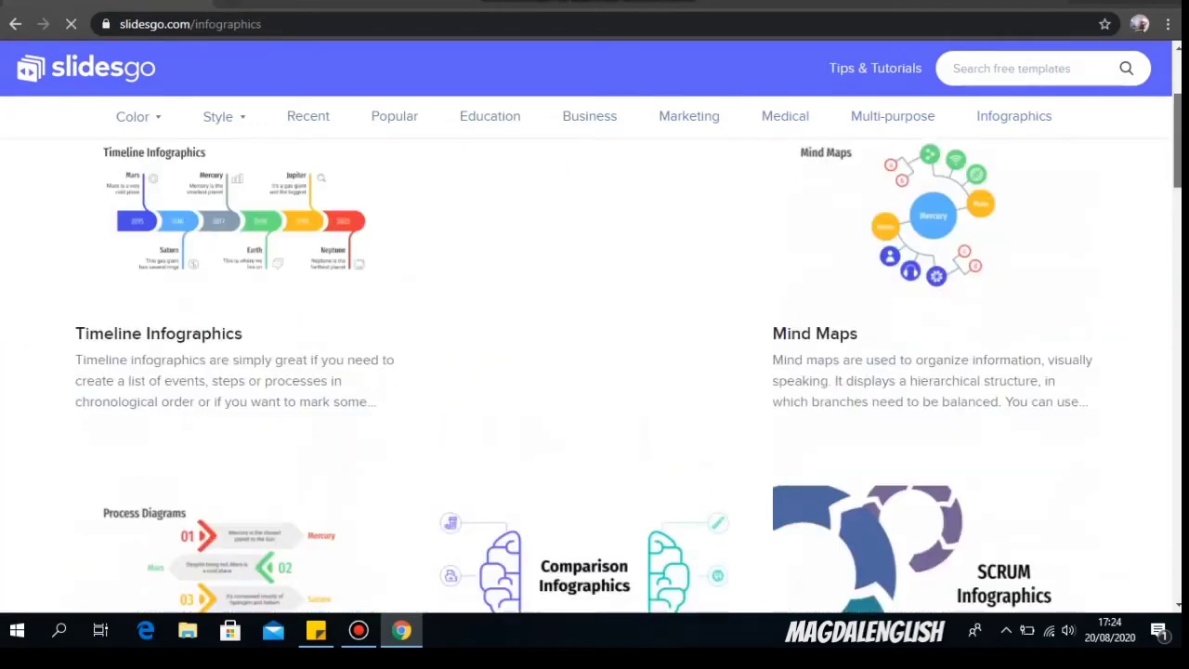
{"action": "scroll", "scroll_direction": "down", "scroll_amount": 3}
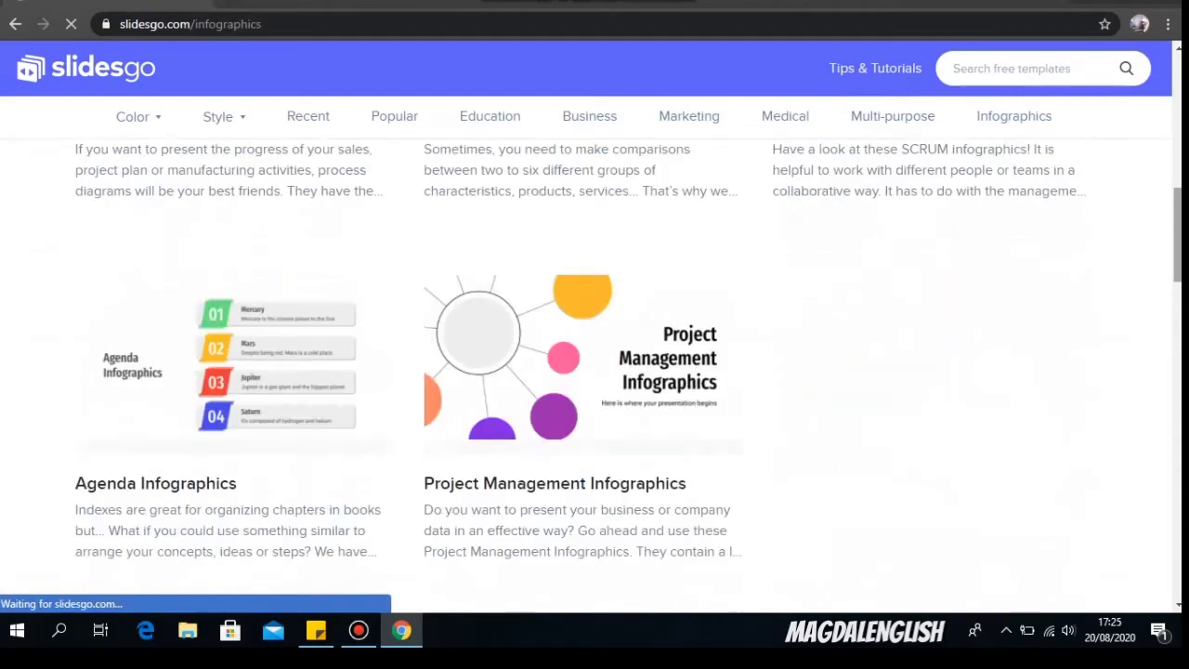
{"action": "scroll", "scroll_direction": "down", "scroll_amount": 3}
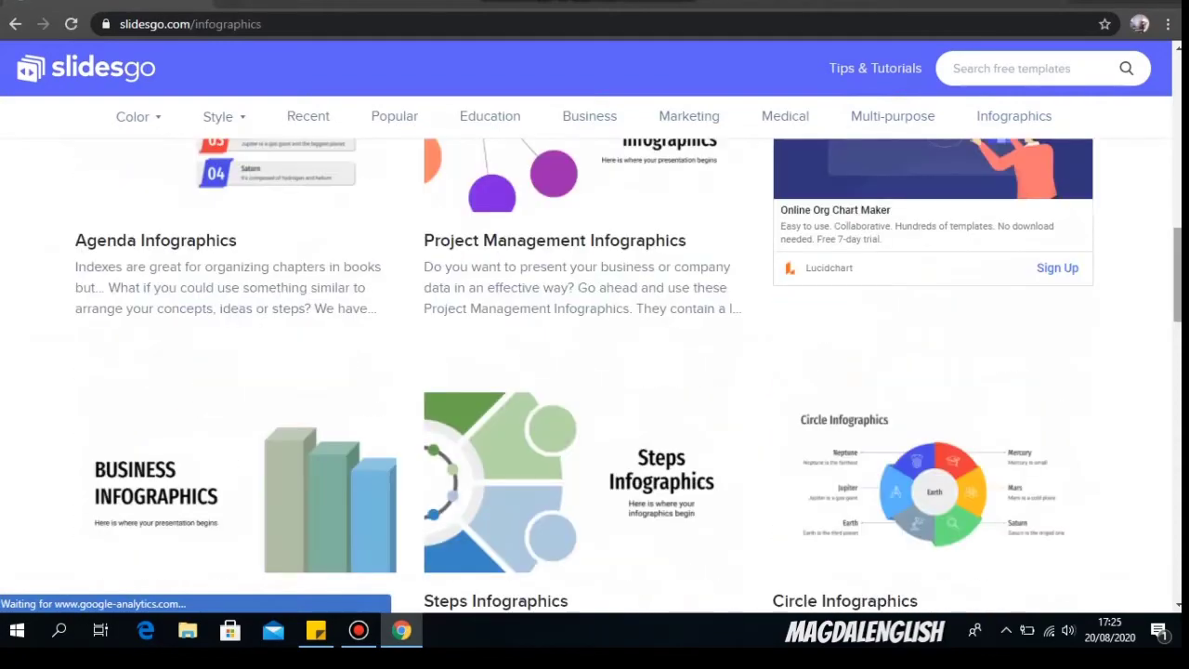
{"action": "scroll", "scroll_direction": "down", "scroll_amount": 3}
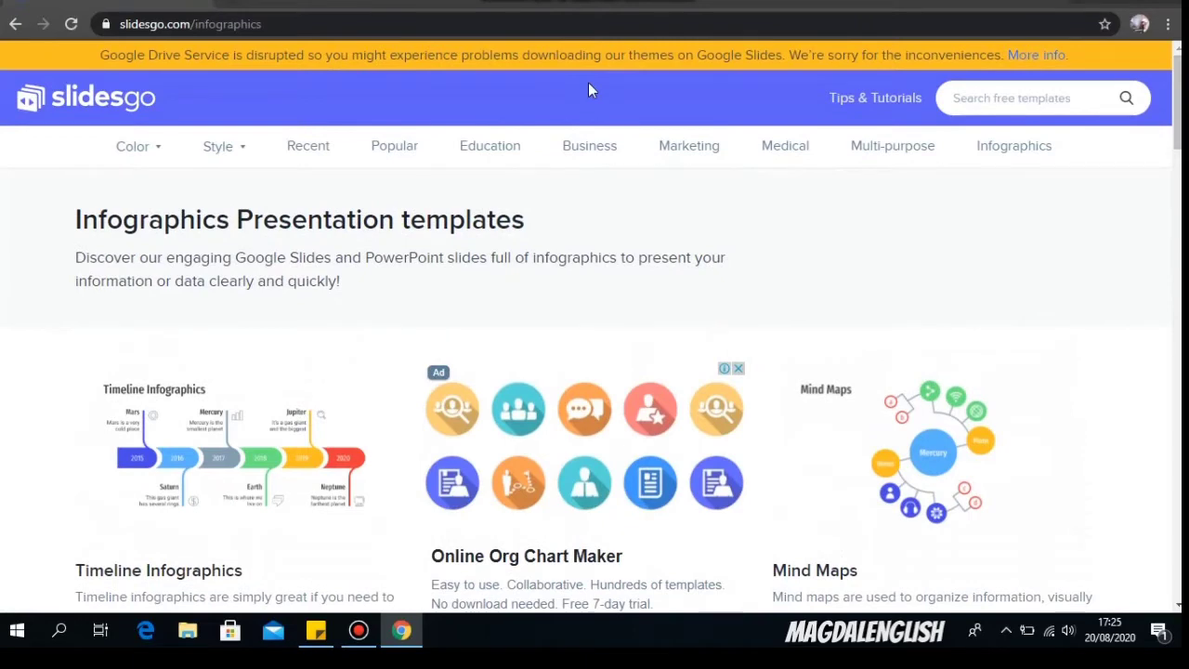
{"action": "mouse_move", "coordinate": [529, 101]}
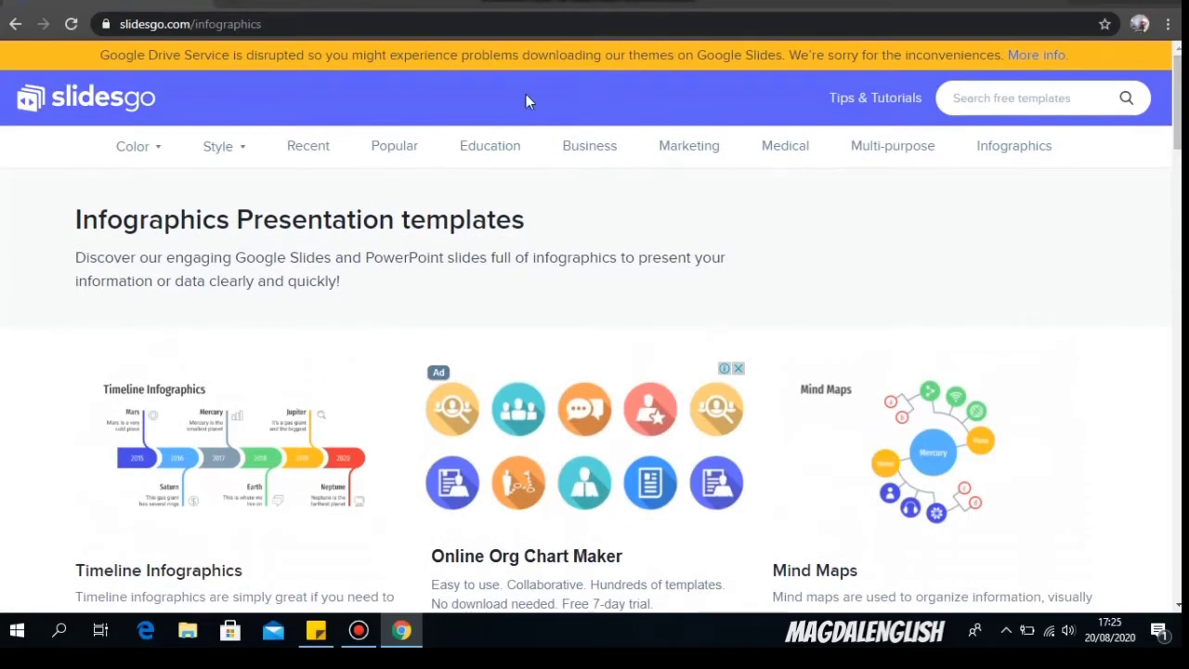
{"action": "mouse_move", "coordinate": [506, 103]}
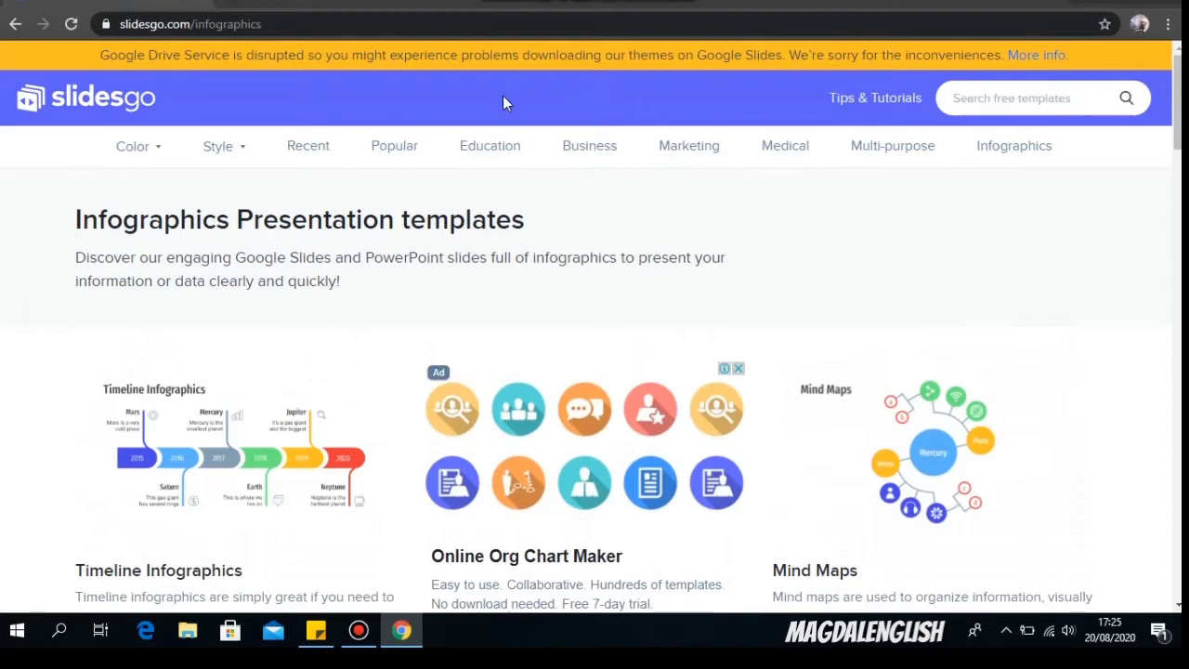
Open Education, scroll down the School templates and move to their second page
{"action": "left_click", "coordinate": [489, 146]}
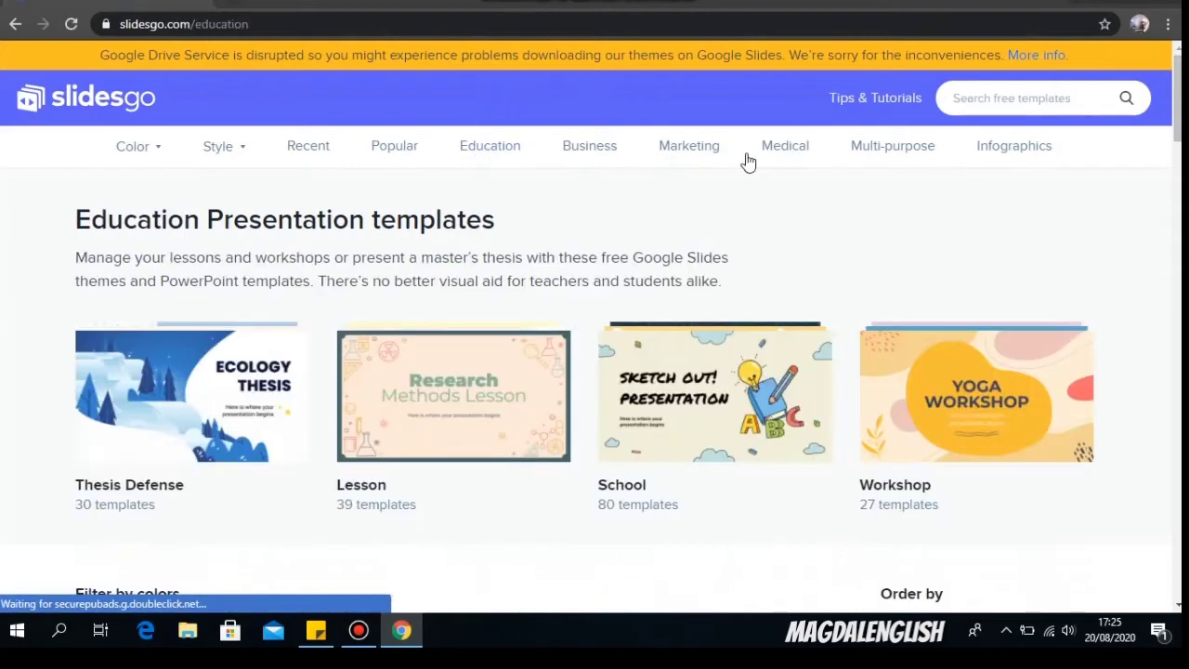
{"action": "scroll", "scroll_direction": "down", "scroll_amount": 3}
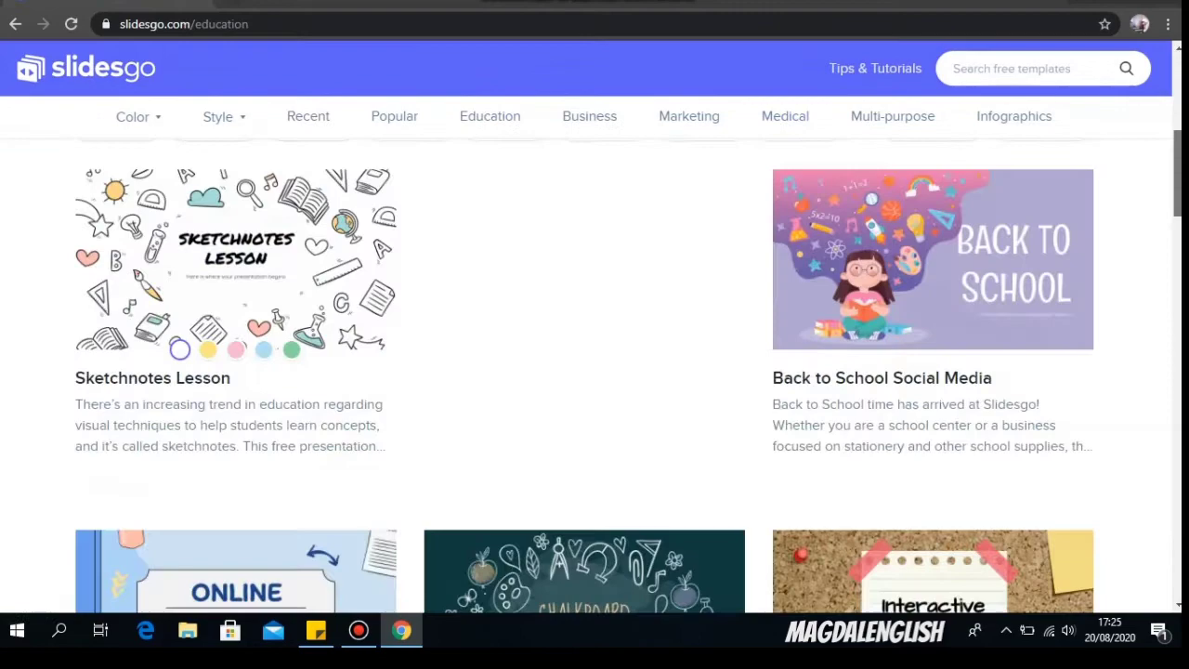
{"action": "scroll", "scroll_direction": "up", "scroll_amount": 3}
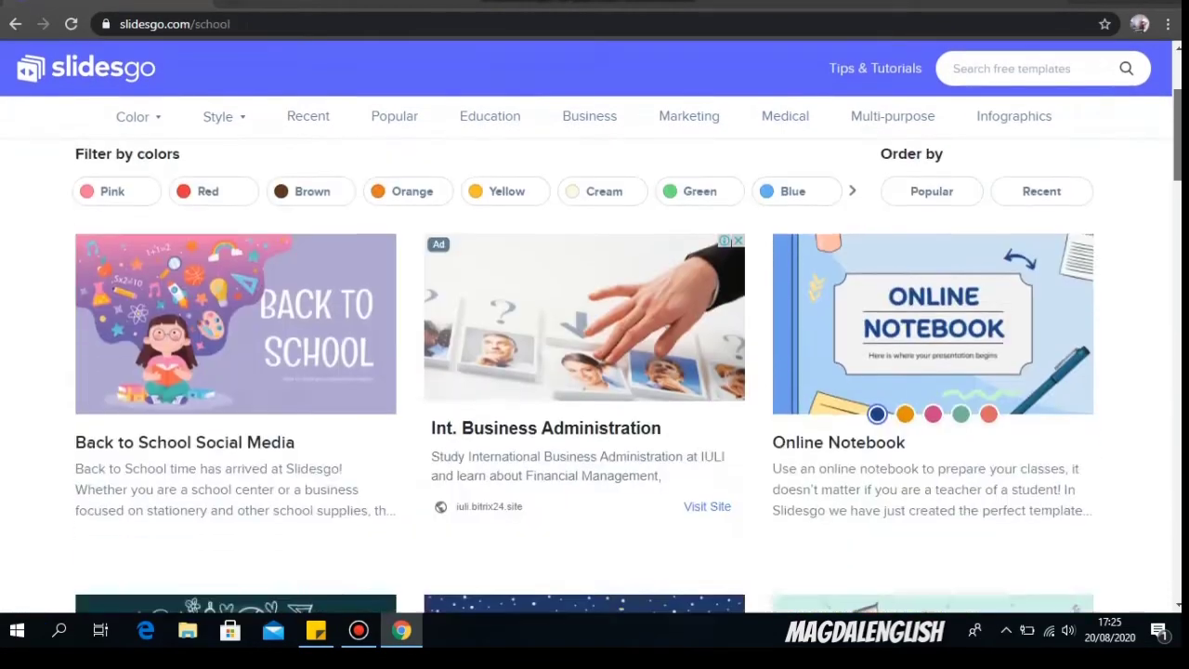
{"action": "scroll", "scroll_direction": "down", "scroll_amount": 3}
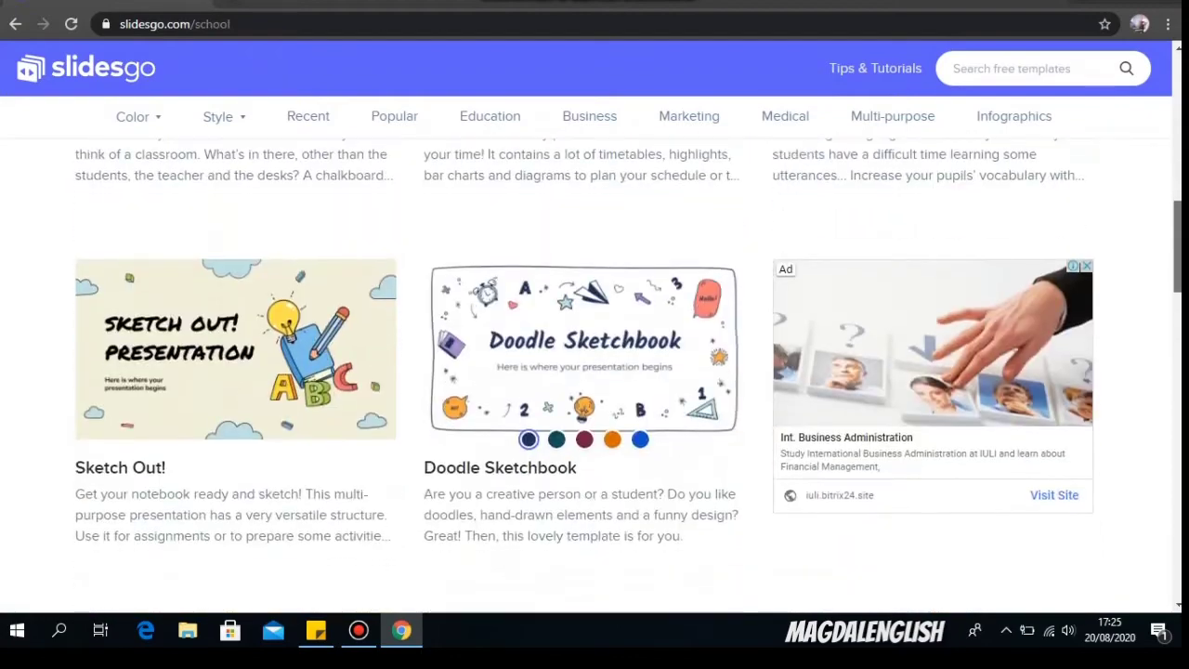
{"action": "scroll", "scroll_direction": "down", "scroll_amount": 3}
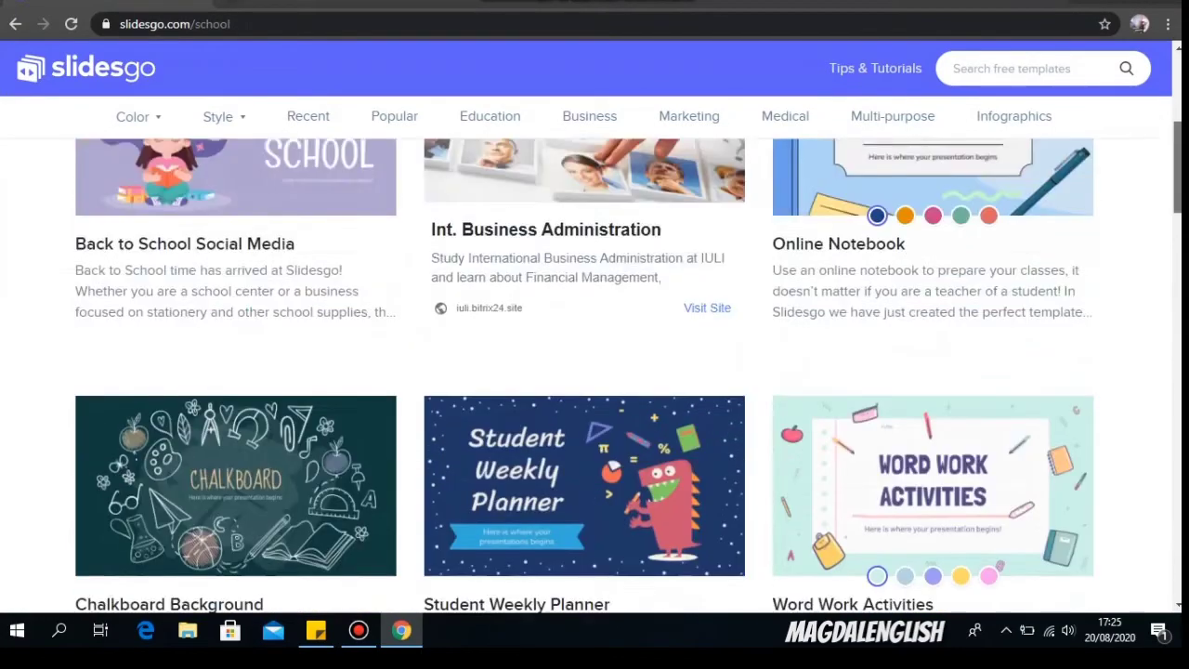
{"action": "scroll", "scroll_direction": "down", "scroll_amount": 3}
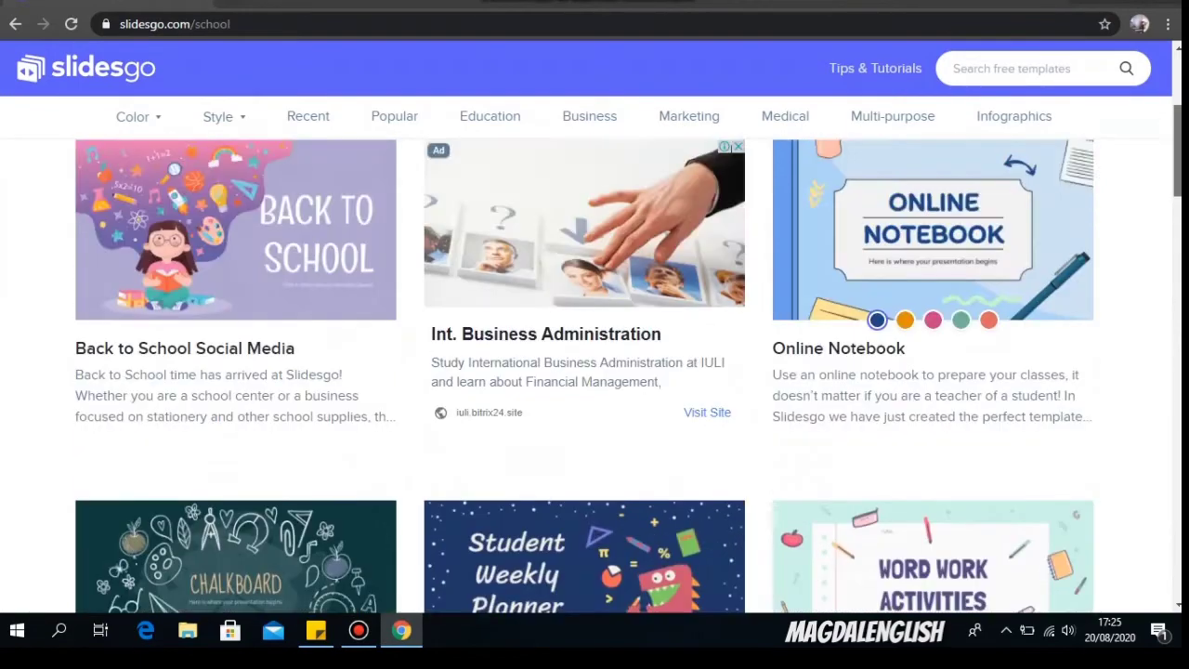
{"action": "scroll", "scroll_direction": "down", "scroll_amount": 3}
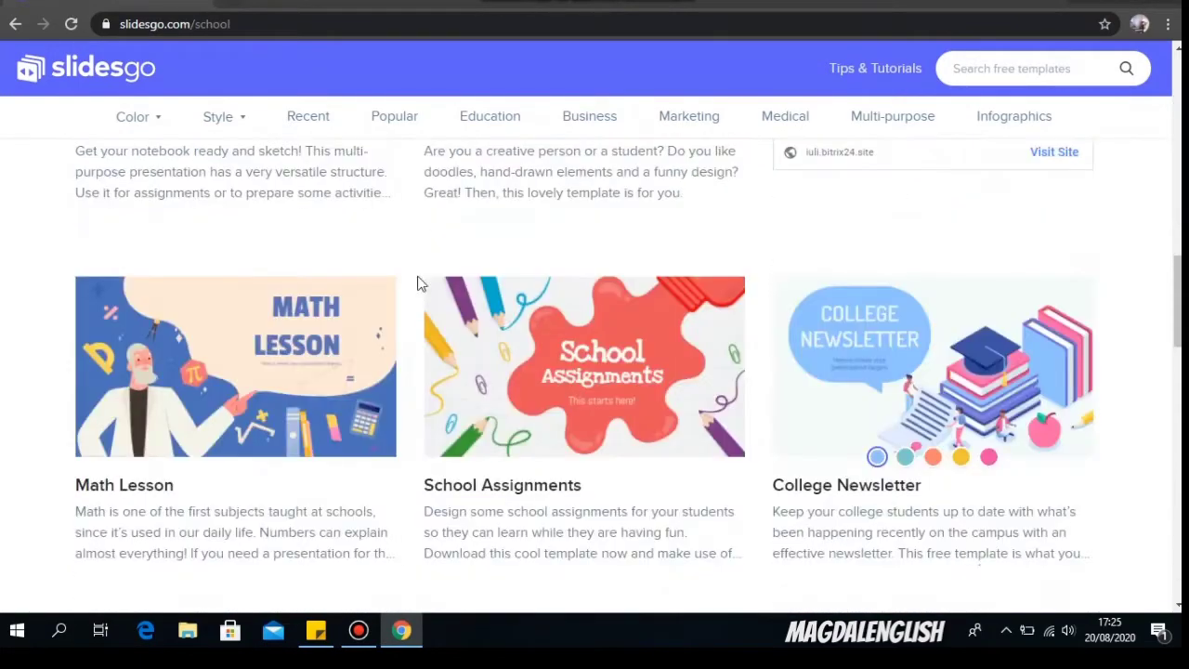
{"action": "scroll", "scroll_direction": "down", "scroll_amount": 3}
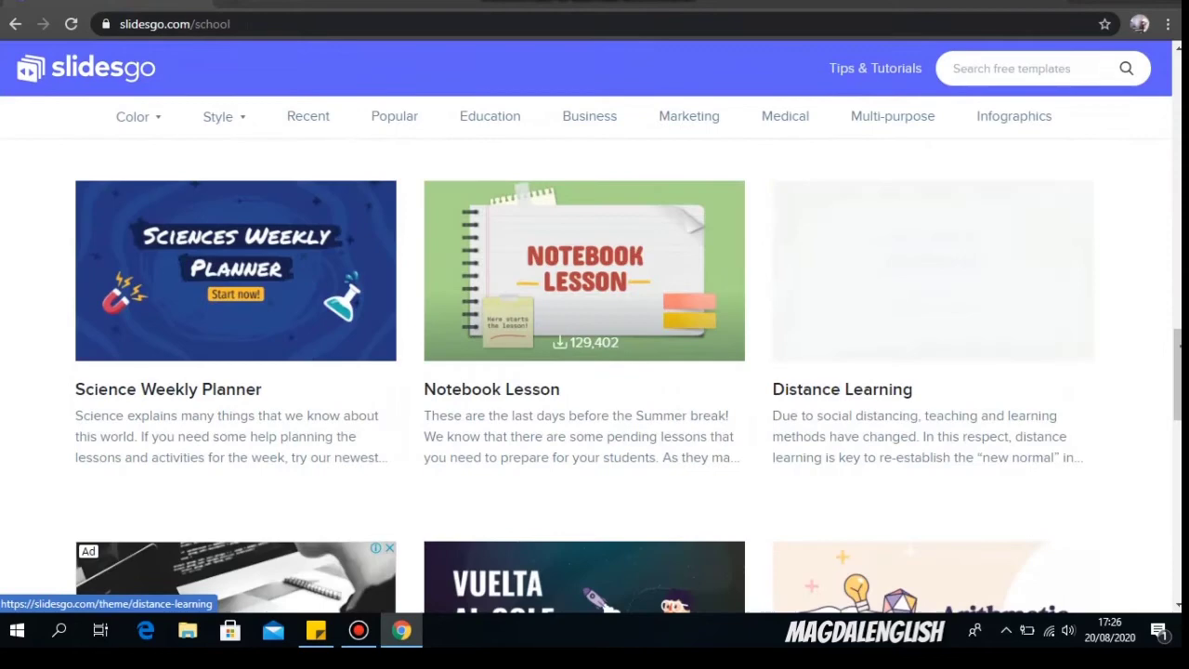
{"action": "left_click", "coordinate": [583, 427]}
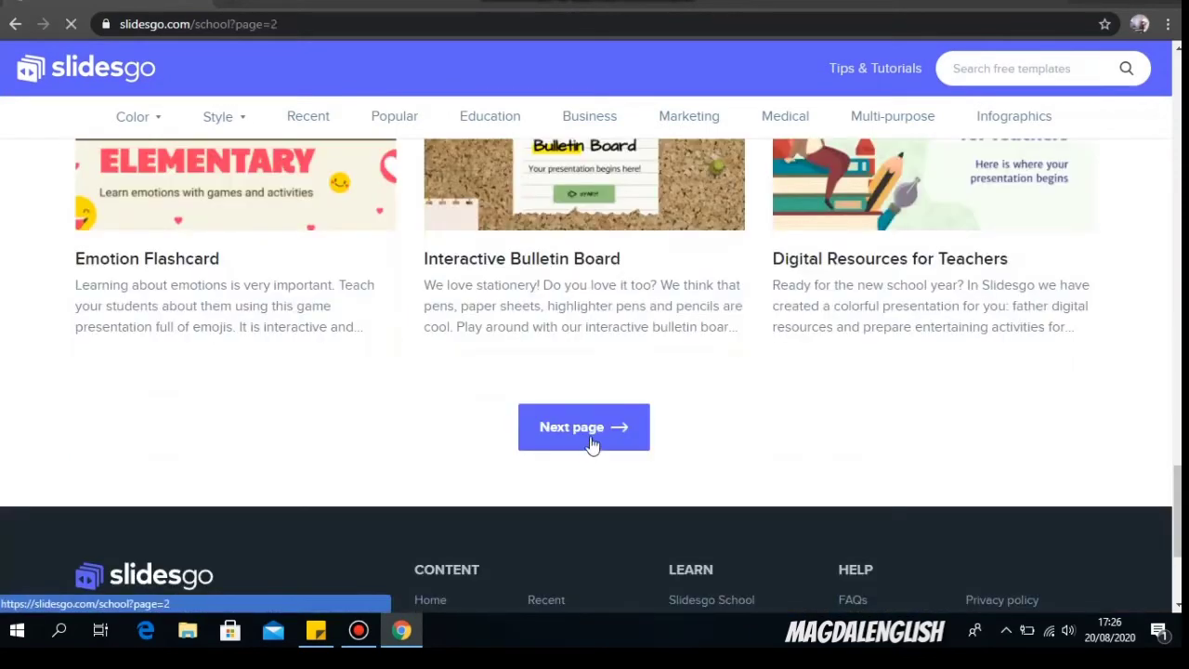
{"action": "left_click", "coordinate": [583, 427]}
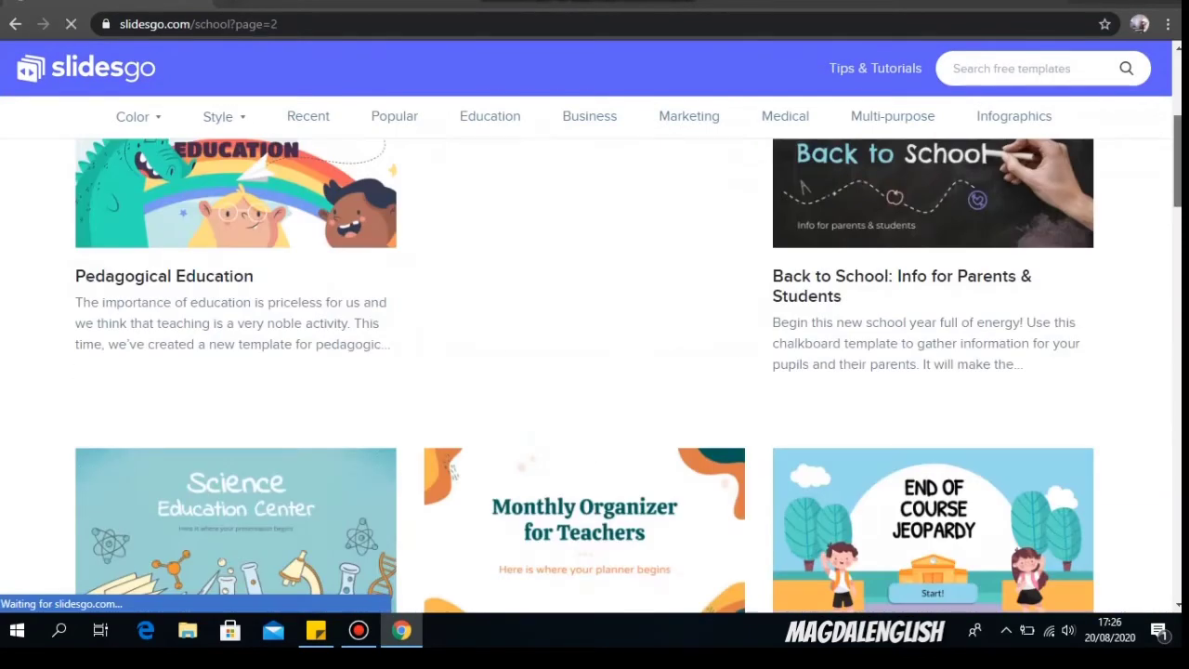
{"action": "scroll", "scroll_direction": "down", "scroll_amount": 3}
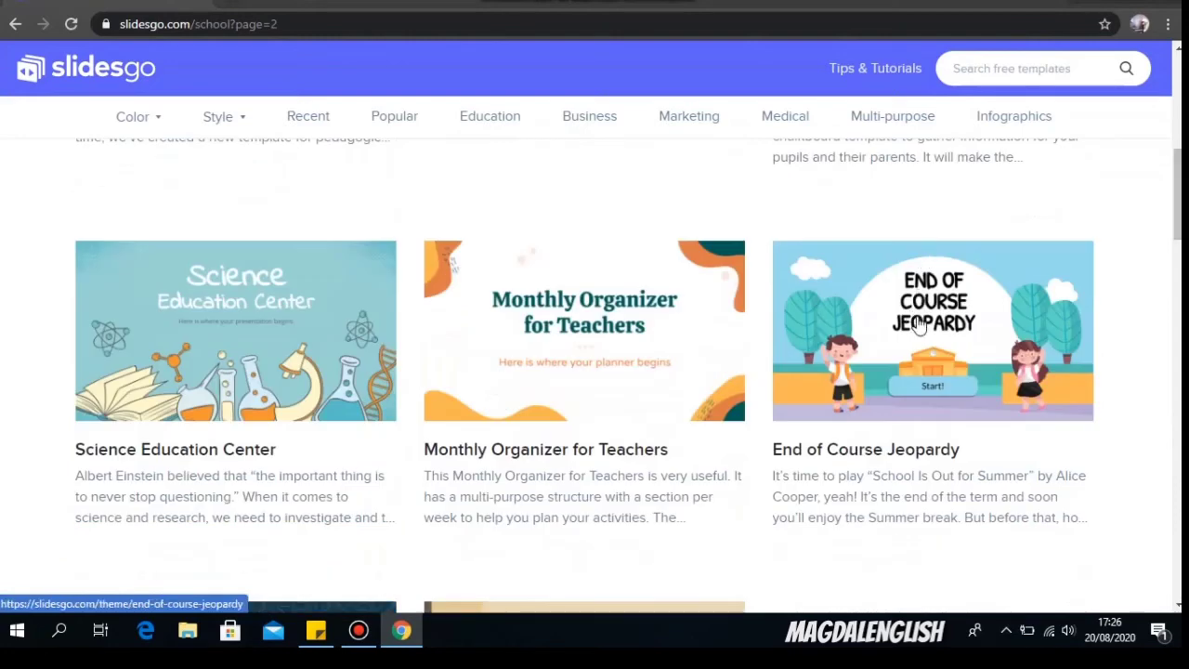
{"action": "mouse_move", "coordinate": [919, 325]}
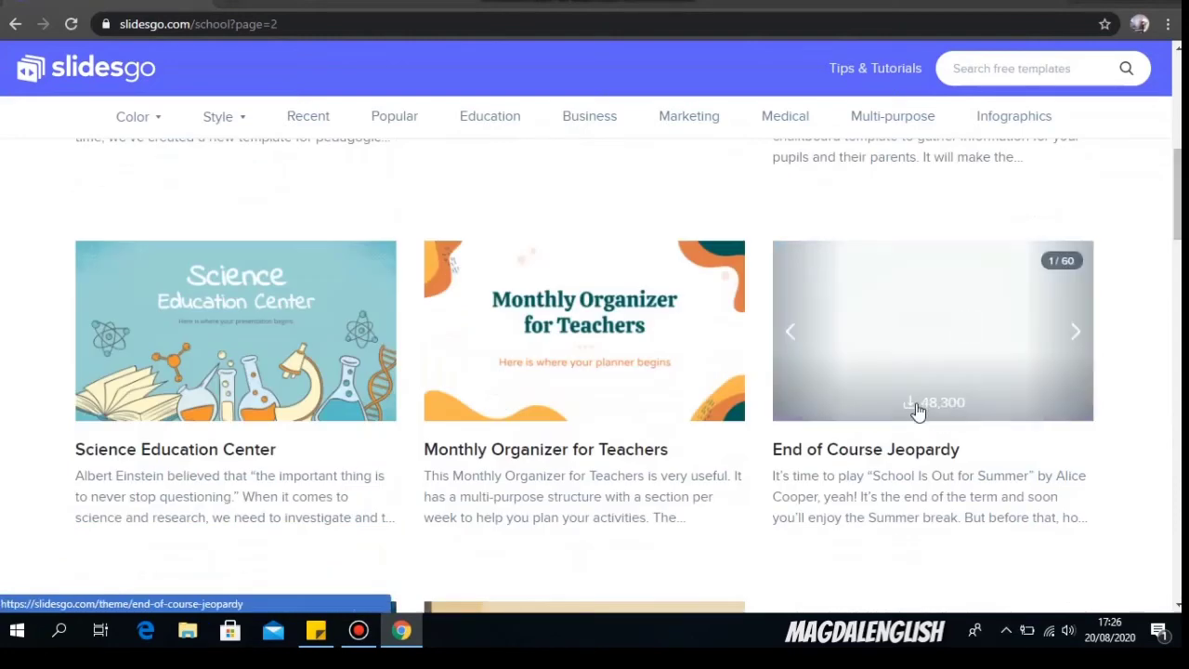
Open the End of Course Jeopardy template and flip through its preview slides
{"action": "left_click", "coordinate": [932, 329]}
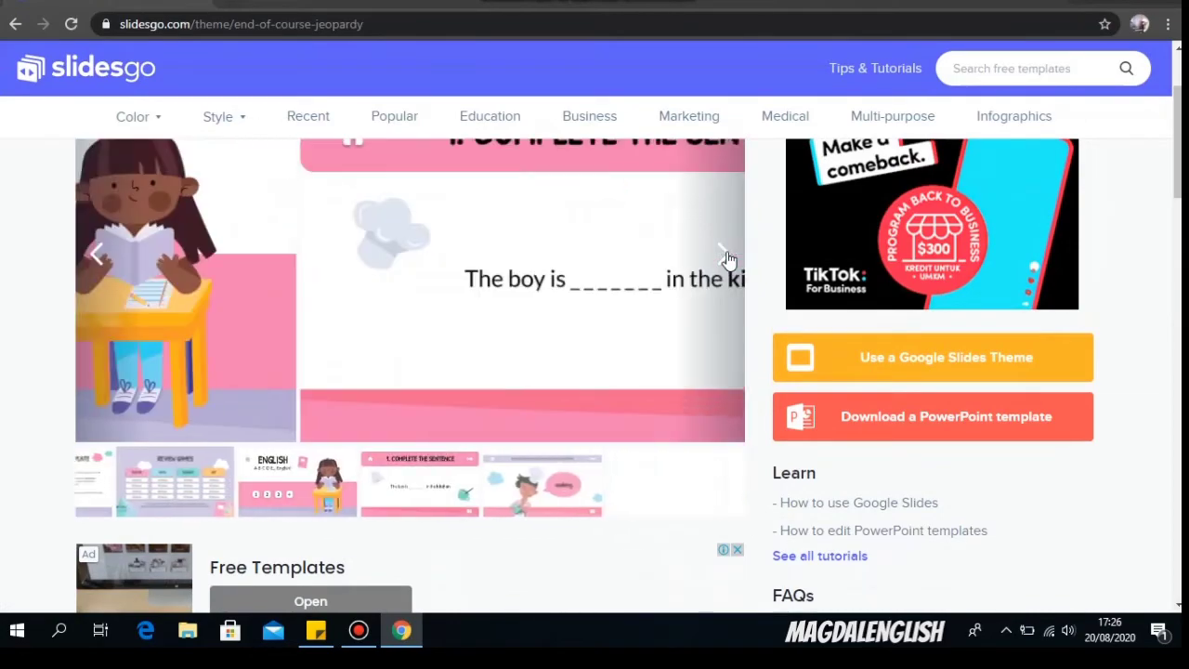
{"action": "left_click", "coordinate": [724, 255]}
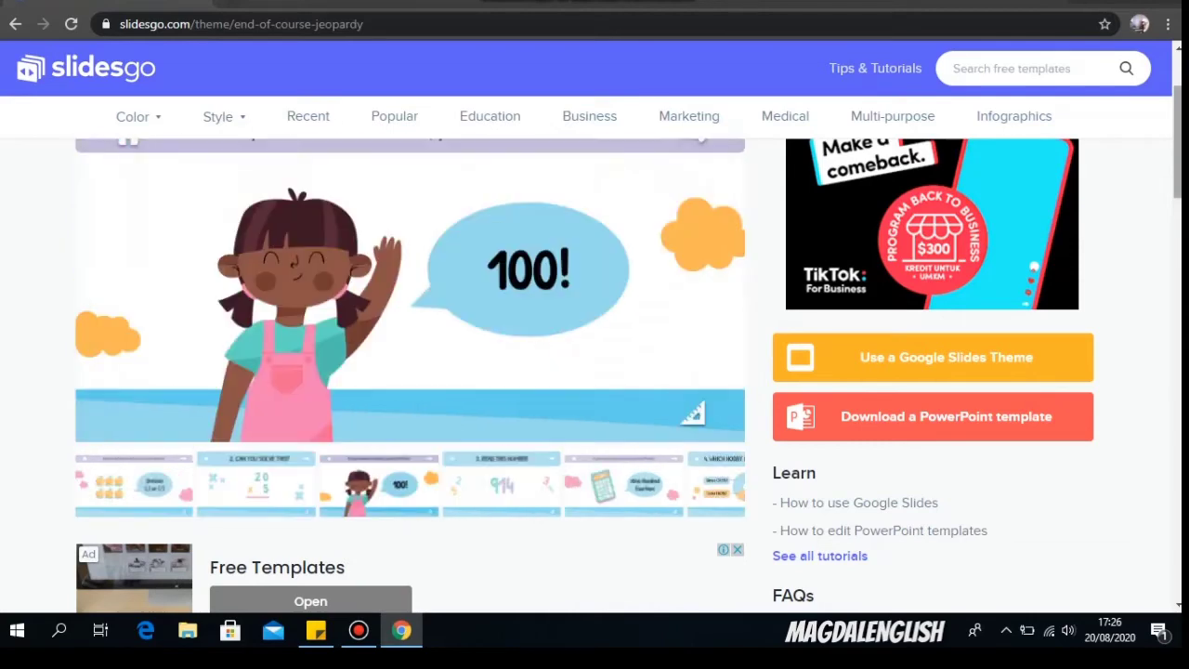
{"action": "scroll", "scroll_direction": "down", "scroll_amount": 3}
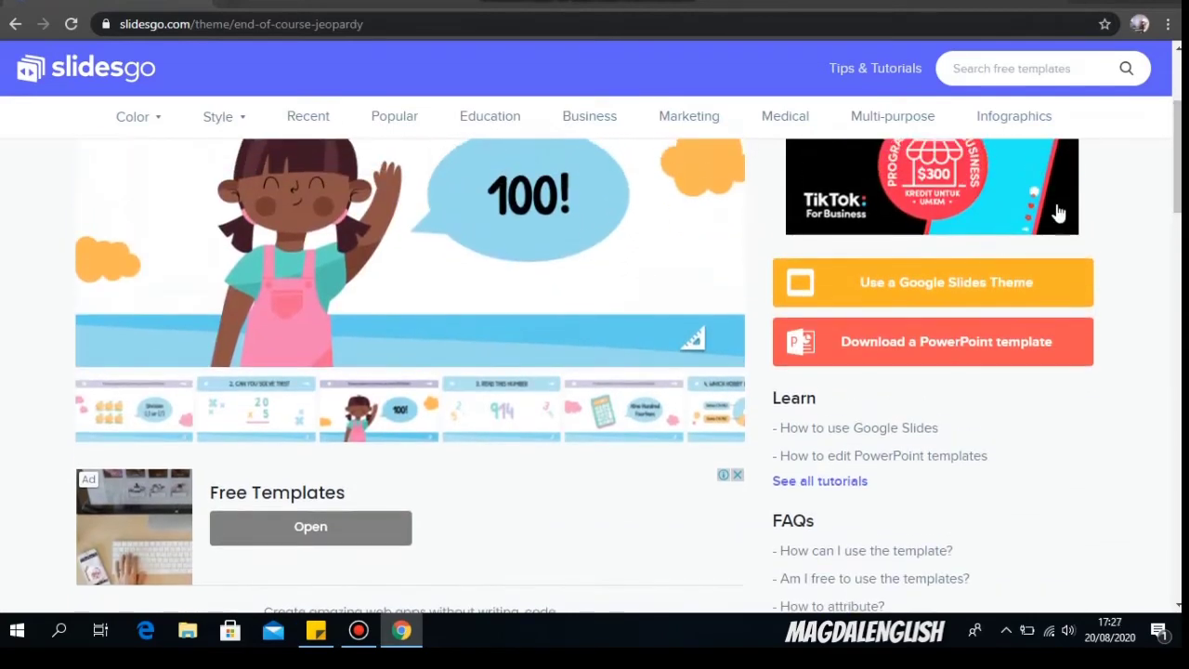
{"action": "mouse_move", "coordinate": [906, 344]}
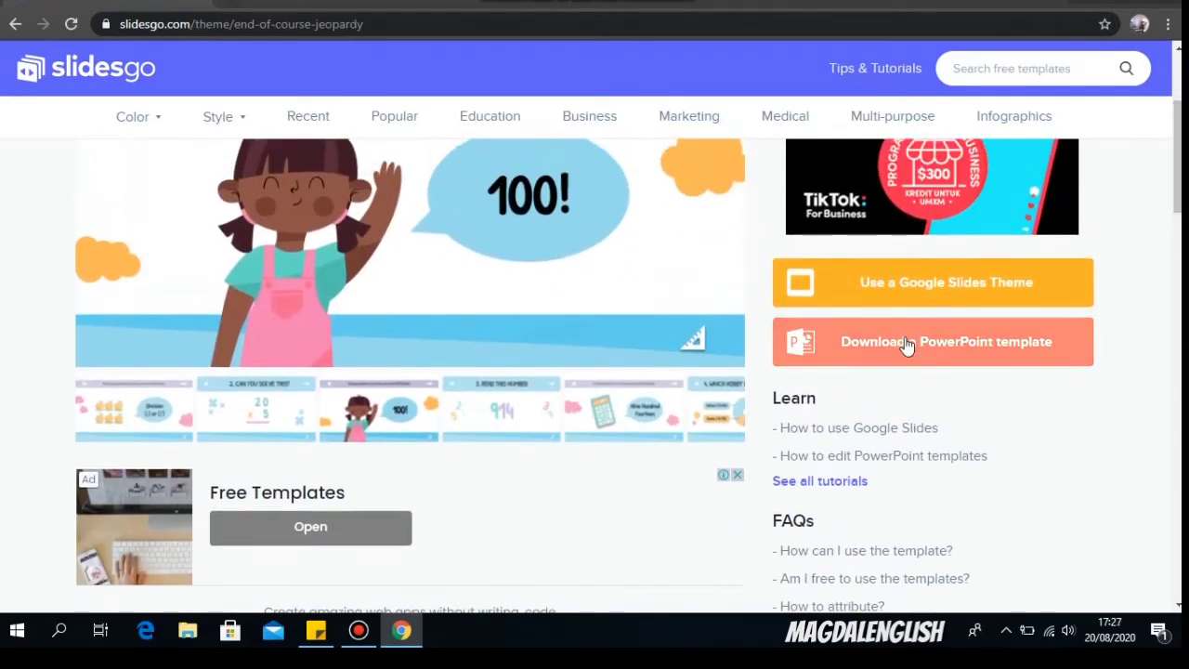
Download End of Course Jeopardy as PowerPoint and open the .pptx from the download bar
{"action": "left_click", "coordinate": [931, 341]}
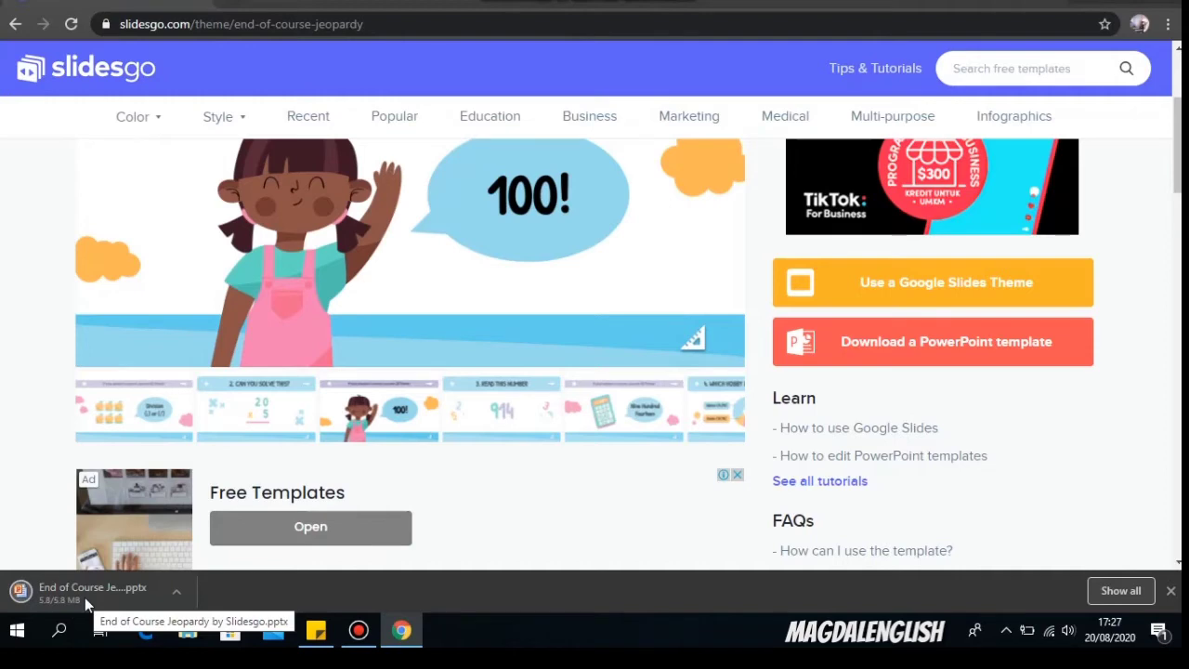
{"action": "left_click", "coordinate": [93, 591]}
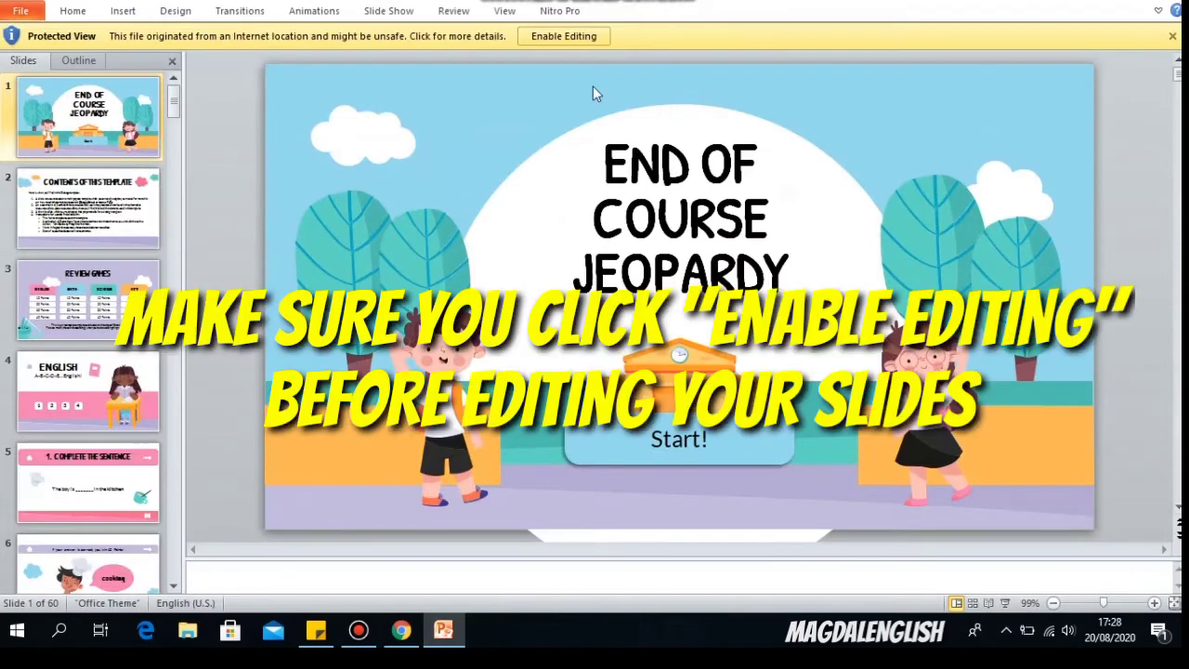
{"action": "mouse_move", "coordinate": [564, 35]}
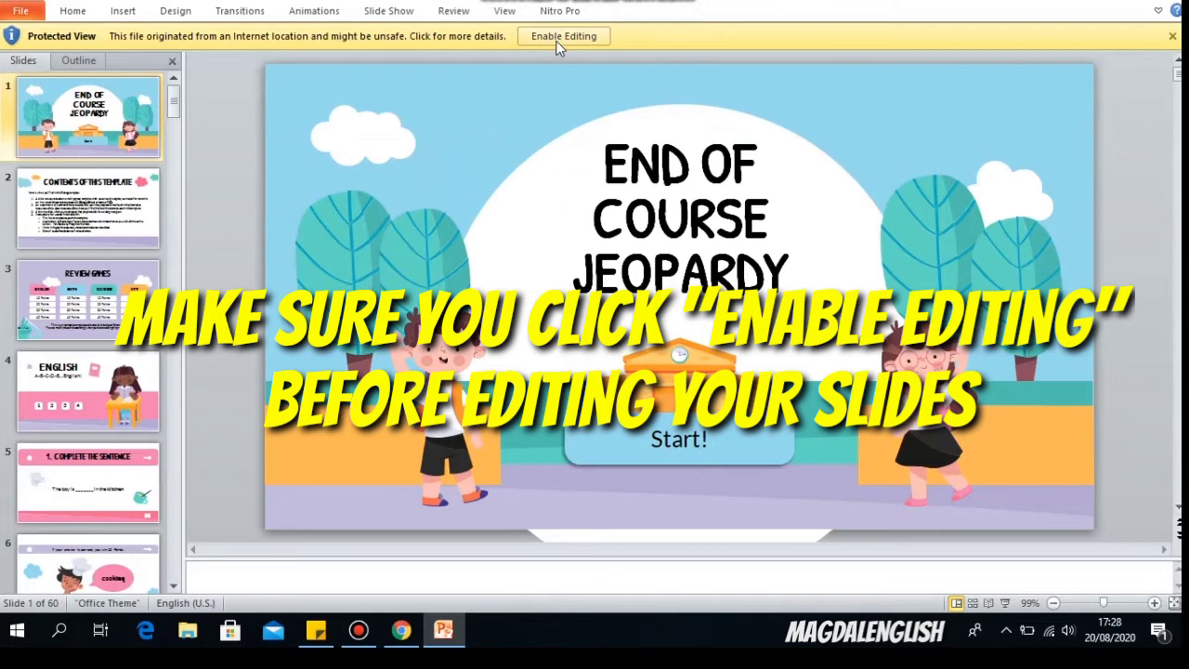
Enable editing on the Jeopardy presentation and scroll through the slide panel
{"action": "left_click", "coordinate": [563, 35]}
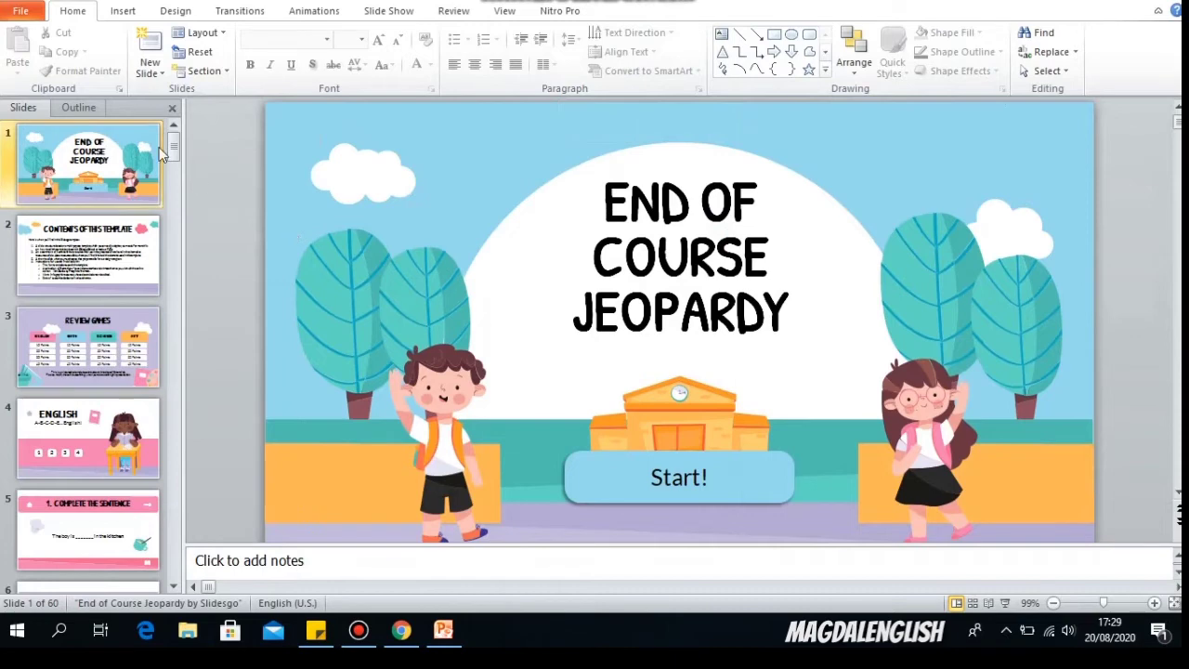
{"action": "mouse_move", "coordinate": [176, 148]}
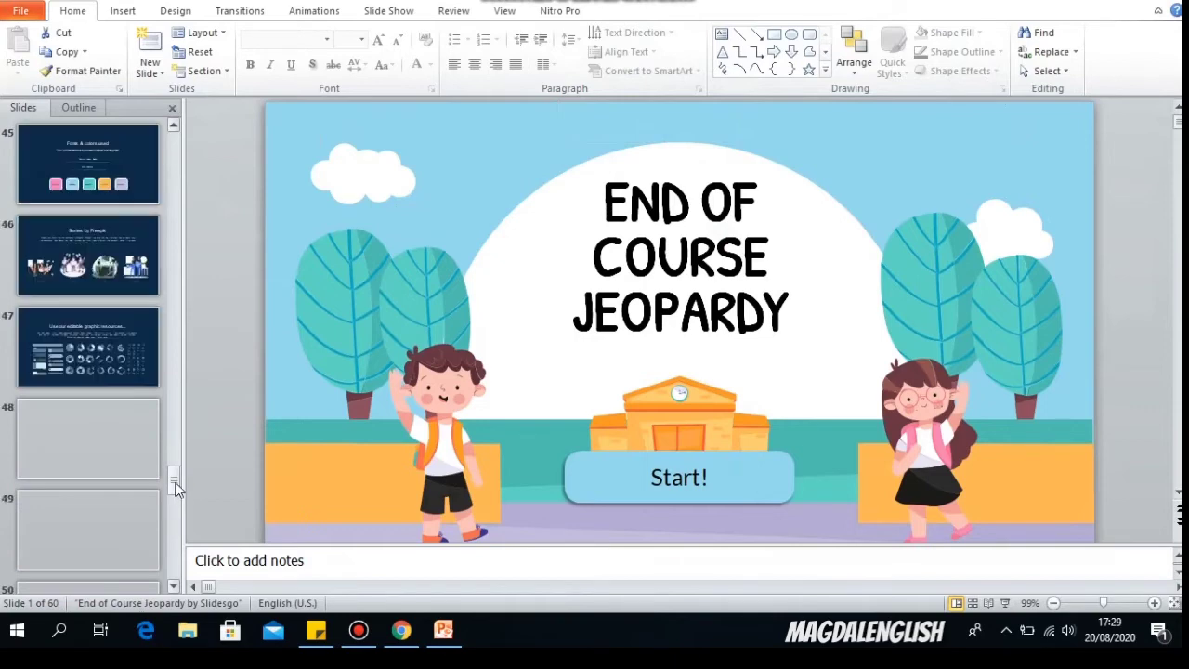
{"action": "left_click_drag", "start_coordinate": [174, 483], "coordinate": [174, 395]}
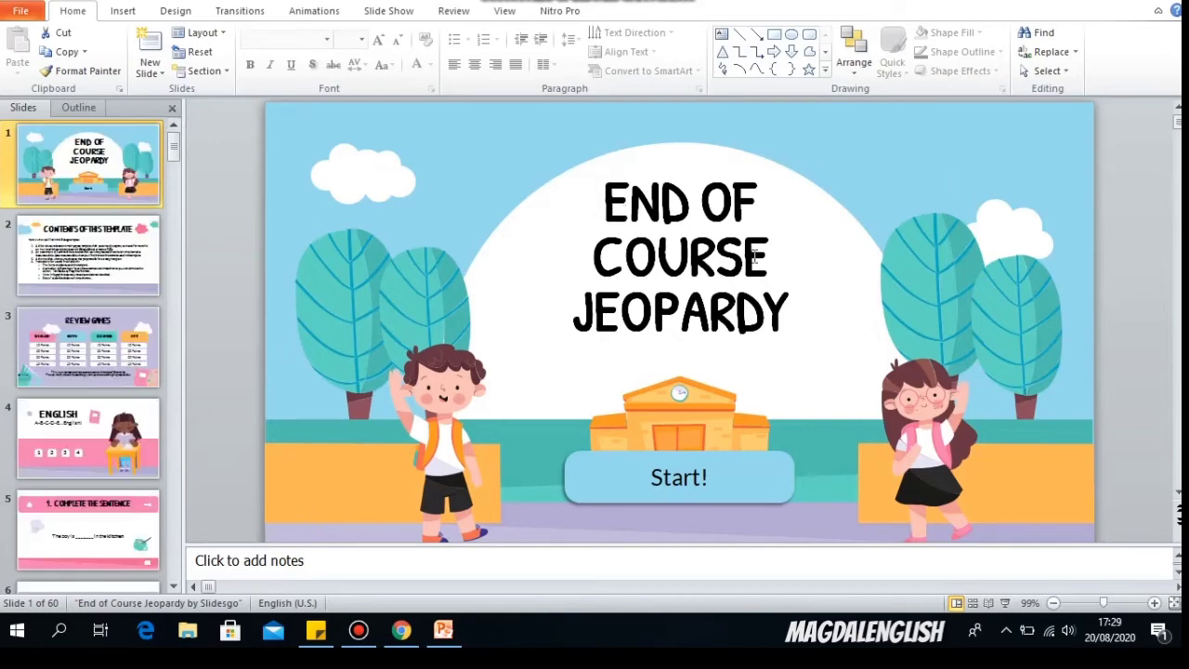
Edit the cover slide title, then select the template contents slide
{"action": "left_click", "coordinate": [678, 260]}
{"action": "type", "text": "MAGDALENGLI"}
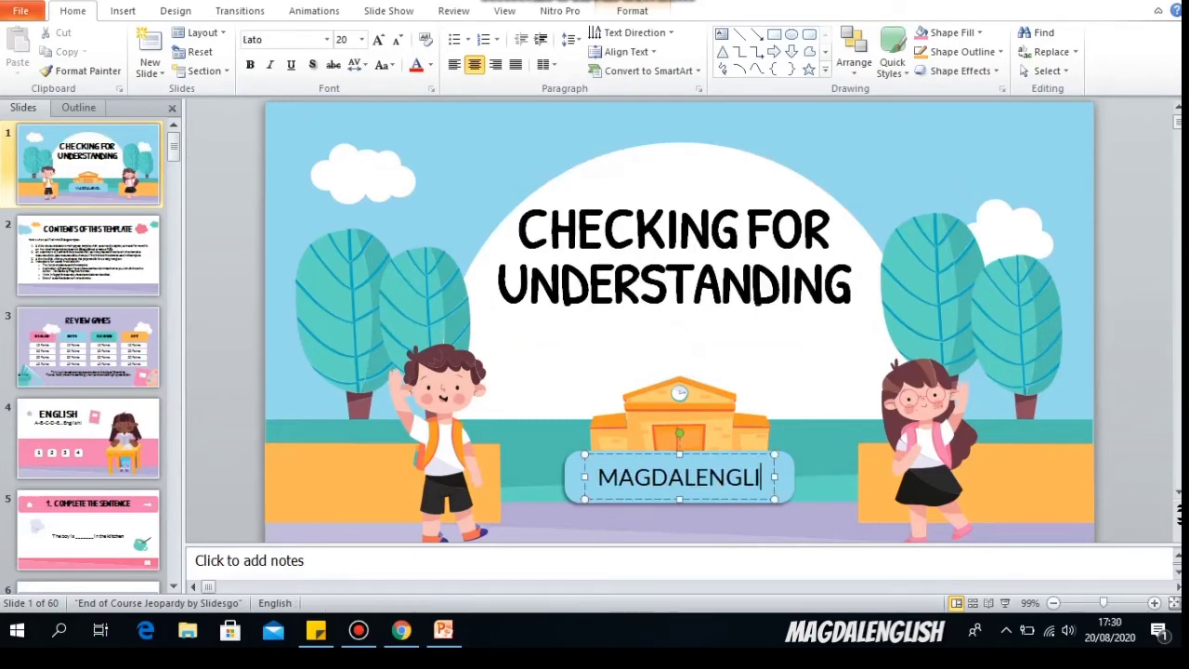
{"action": "left_click", "coordinate": [88, 256]}
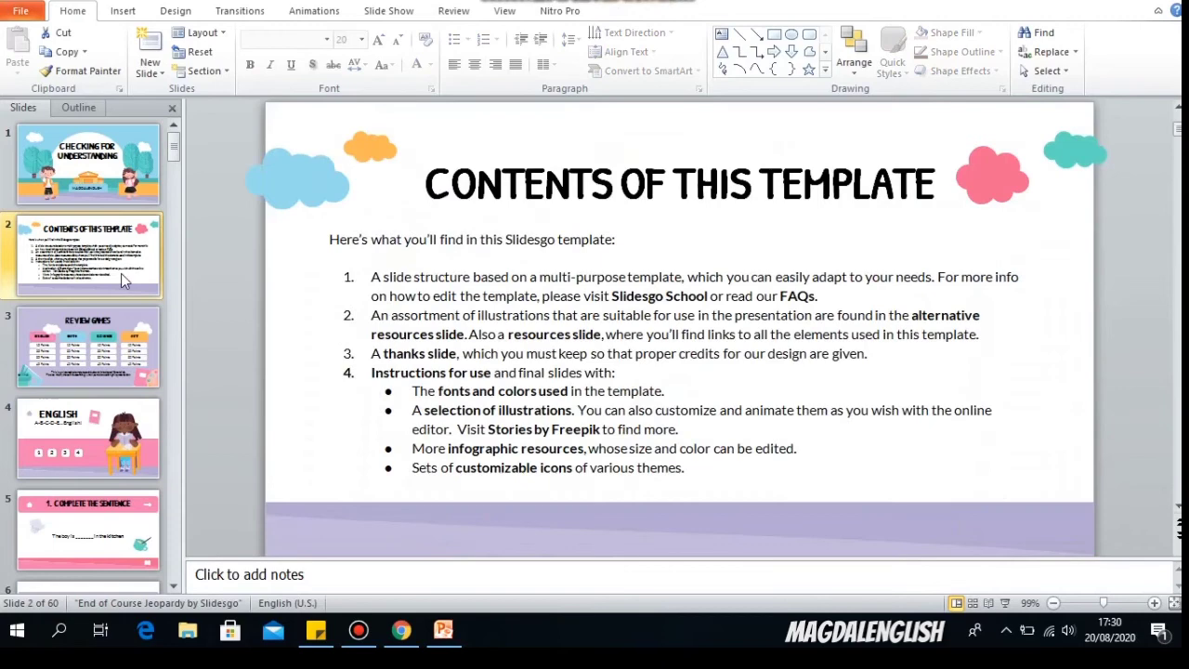
{"action": "mouse_move", "coordinate": [89, 256]}
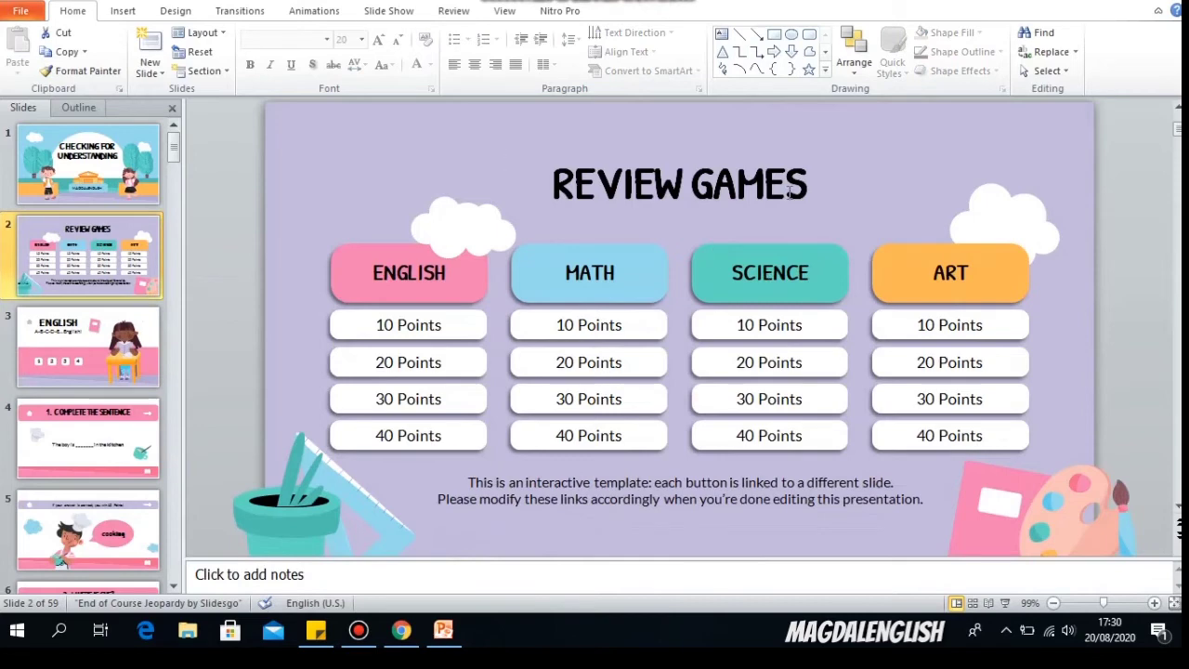
Open the English slide, right-click the reading girl, and return to the cover slide
{"action": "left_click", "coordinate": [678, 184]}
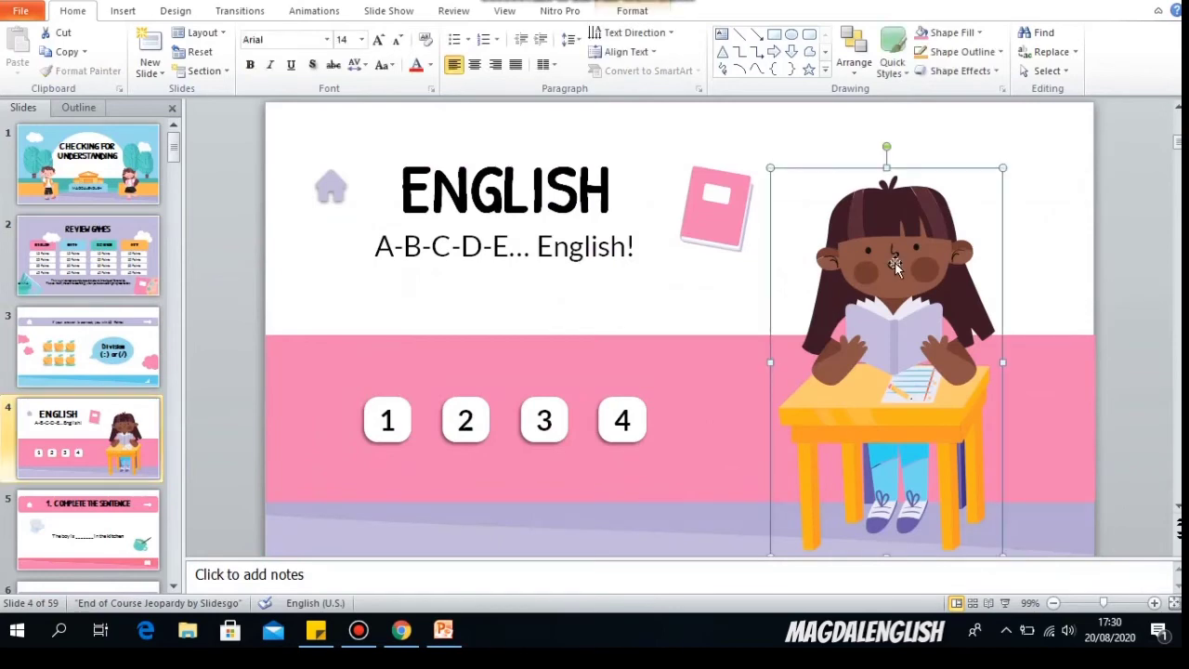
{"action": "right_click", "coordinate": [896, 269]}
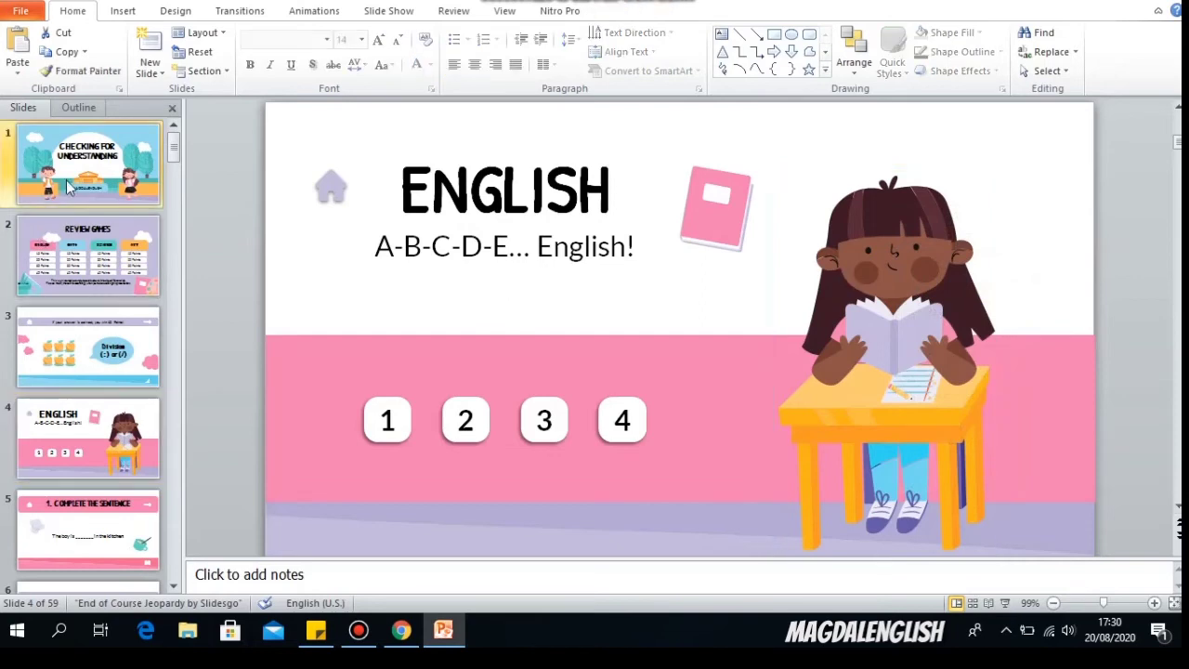
{"action": "left_click", "coordinate": [88, 165]}
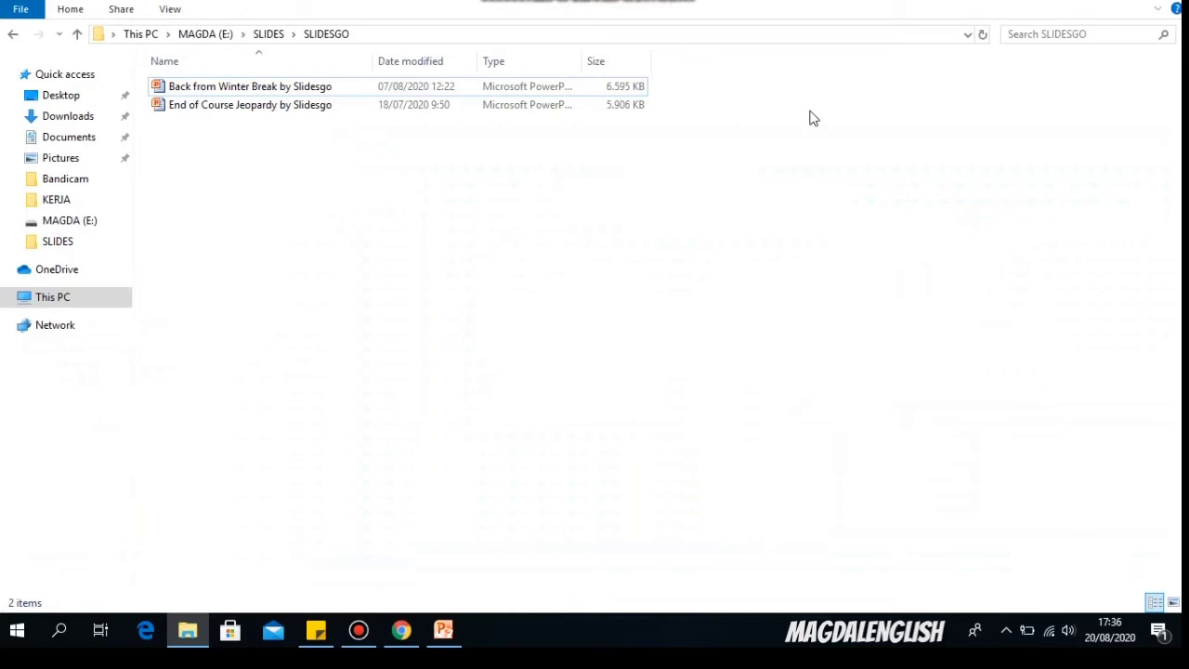
Open 'Back from Winter Break by Slidesgo' from the SLIDESGO folder
{"action": "left_click", "coordinate": [249, 86]}
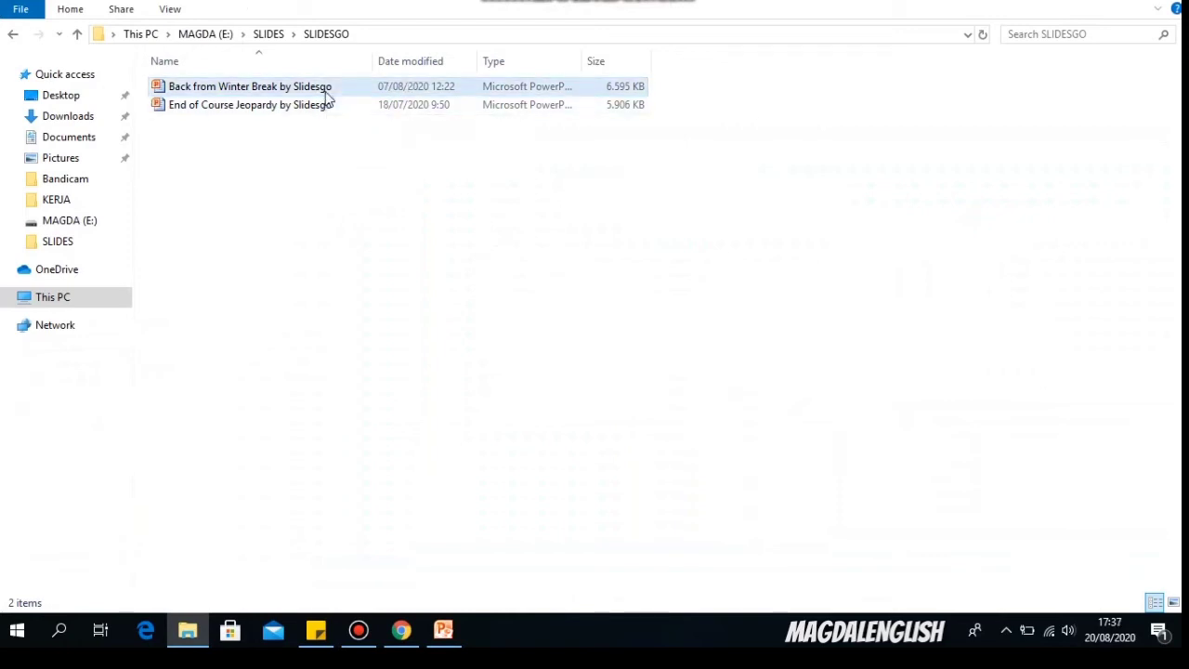
{"action": "double_click", "coordinate": [250, 85]}
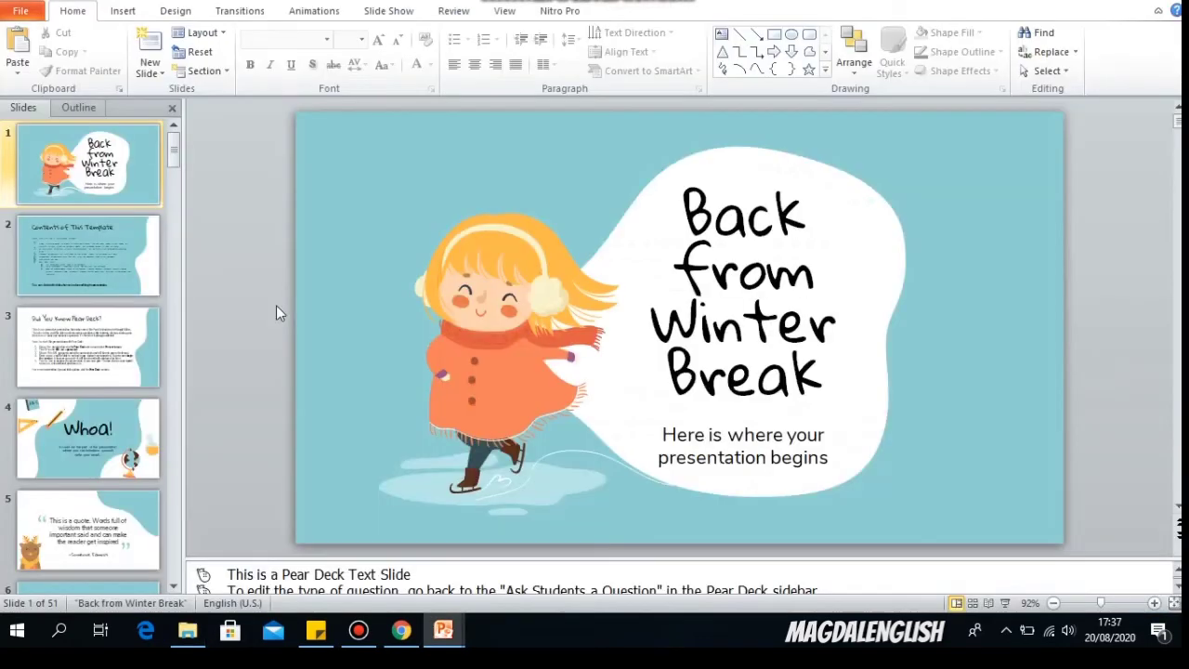
{"action": "mouse_move", "coordinate": [952, 264]}
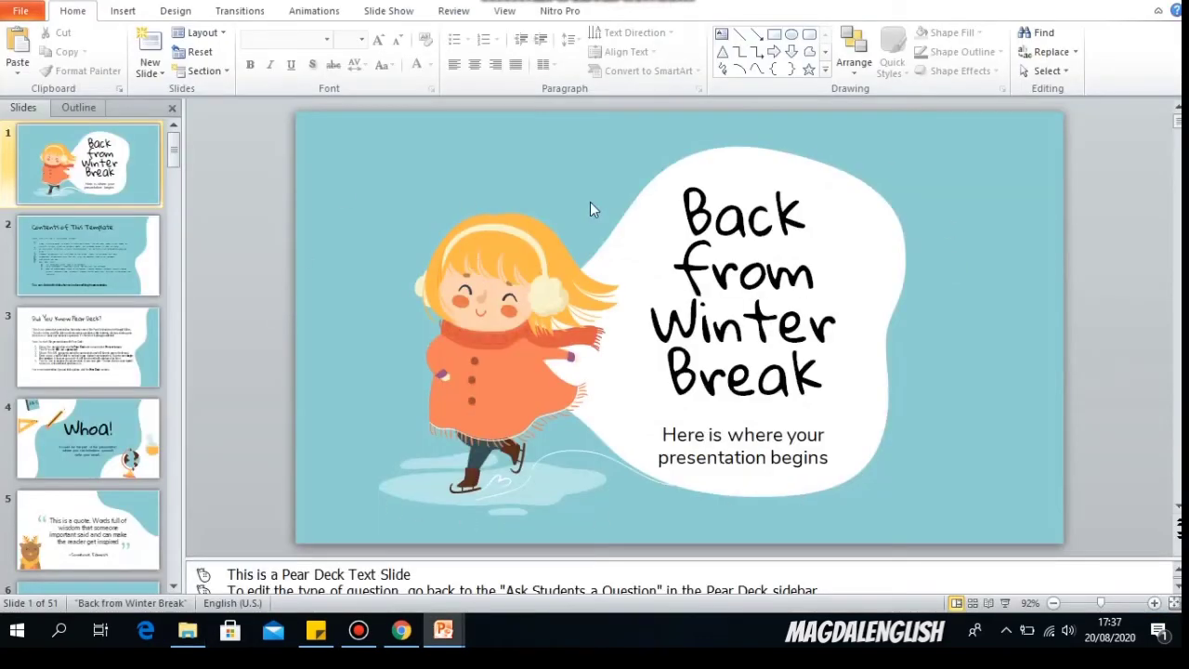
{"action": "mouse_move", "coordinate": [910, 393]}
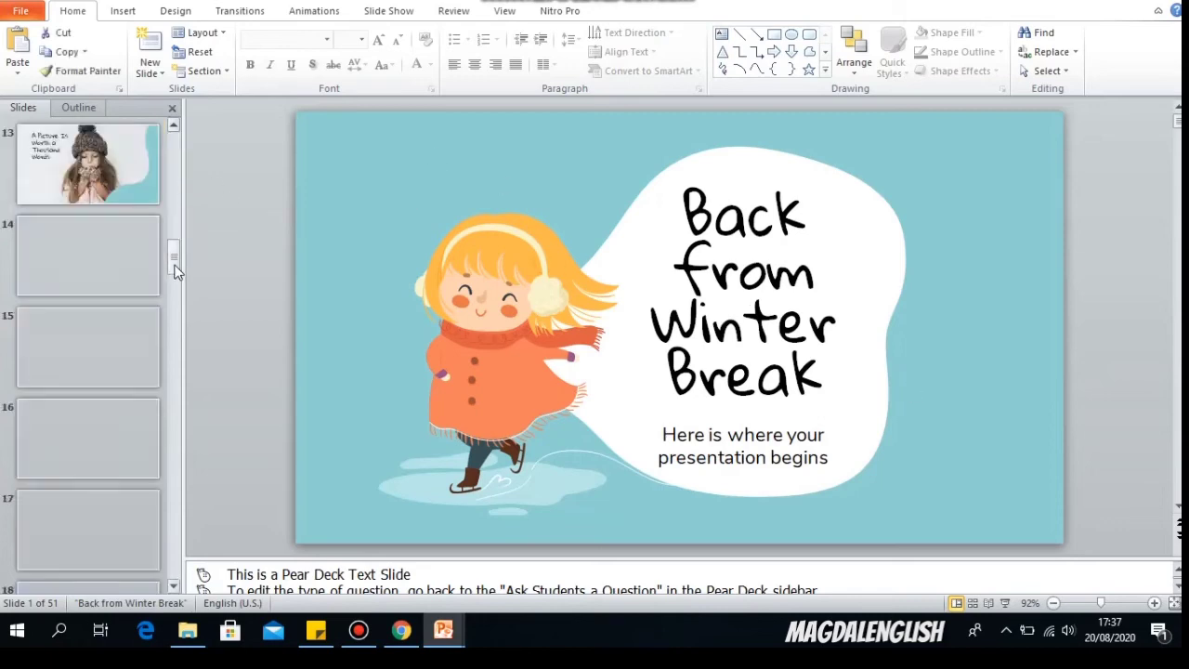
Scroll through the Back from Winter Break slide thumbnails
{"action": "scroll", "scroll_direction": "down", "scroll_amount": 3}
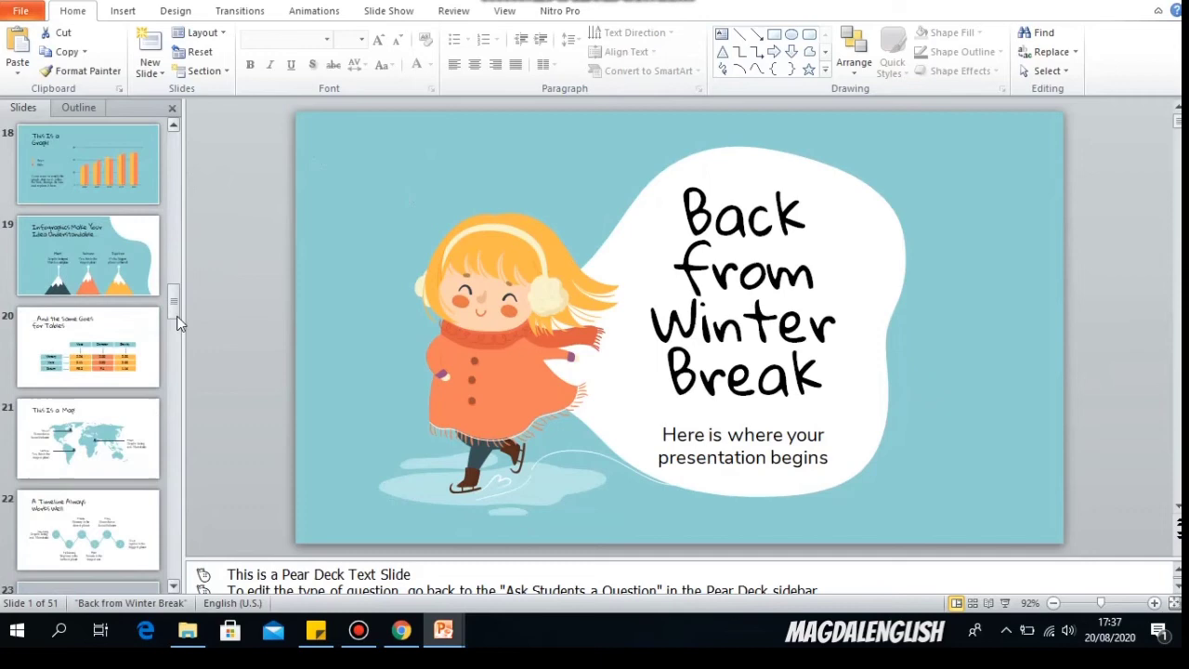
{"action": "scroll", "scroll_direction": "down", "scroll_amount": 3}
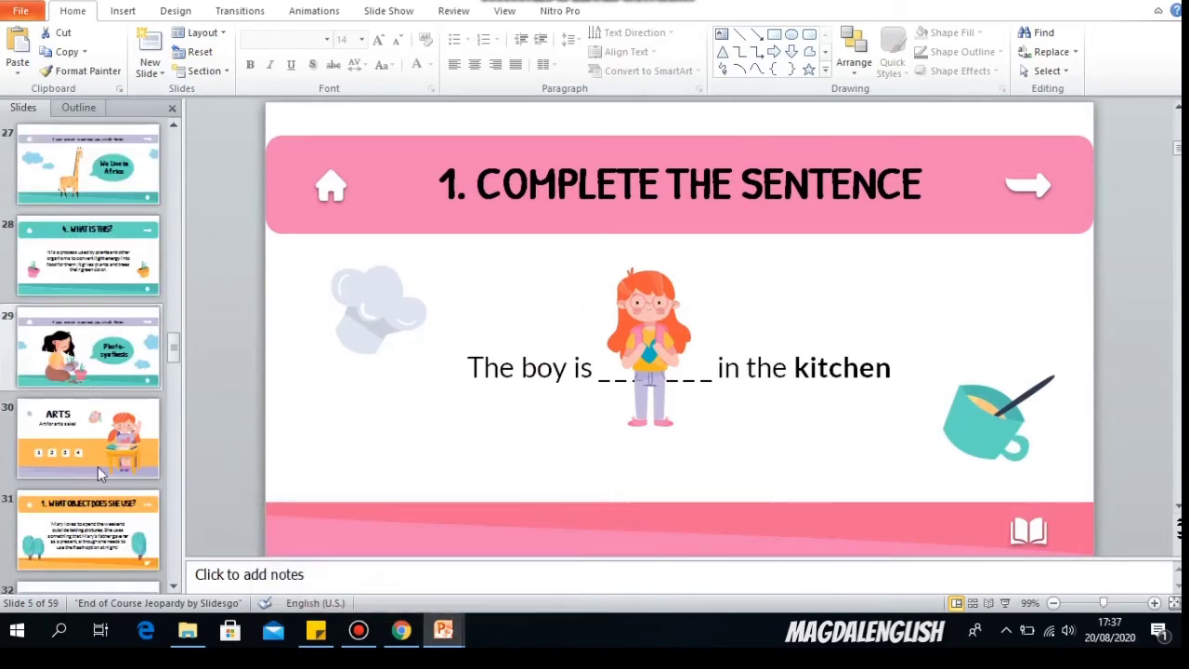
Go to the ARTS slide and bring up actions for the girl illustration
{"action": "left_click", "coordinate": [88, 436]}
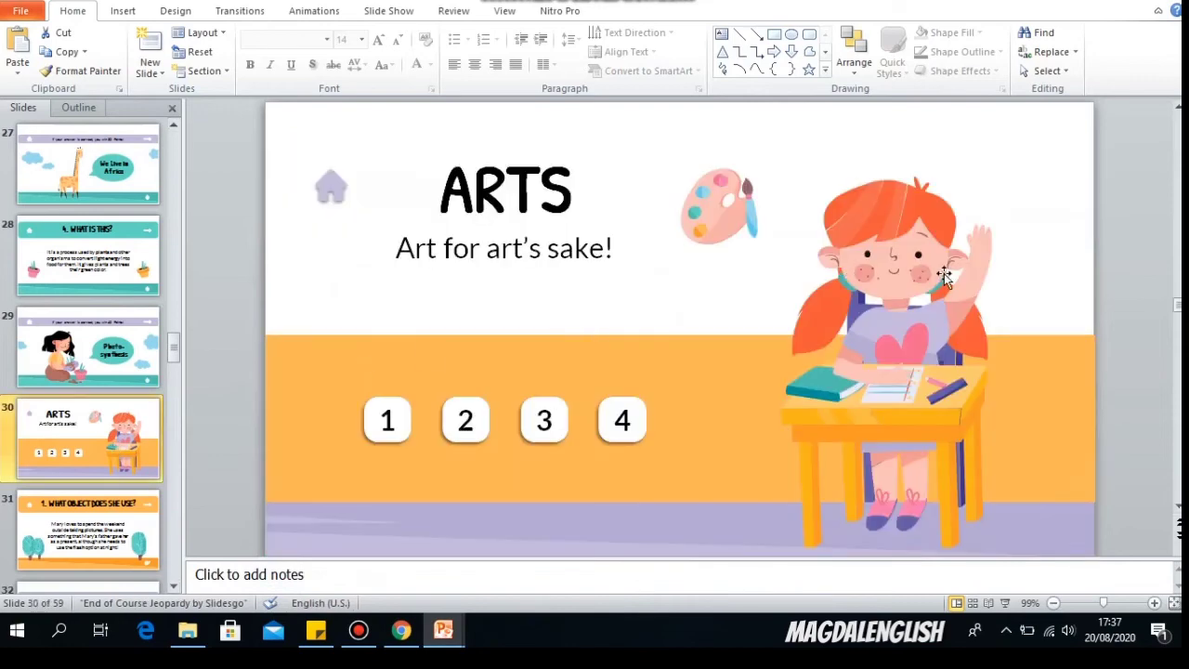
{"action": "right_click", "coordinate": [943, 279]}
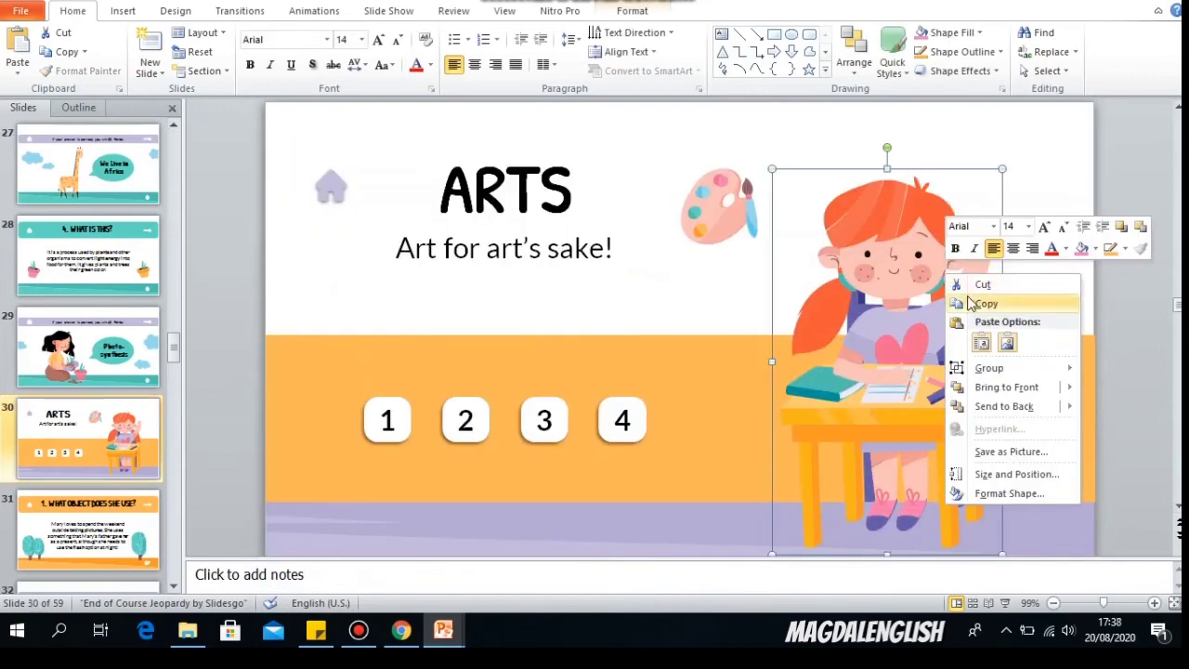
{"action": "mouse_move", "coordinate": [443, 632]}
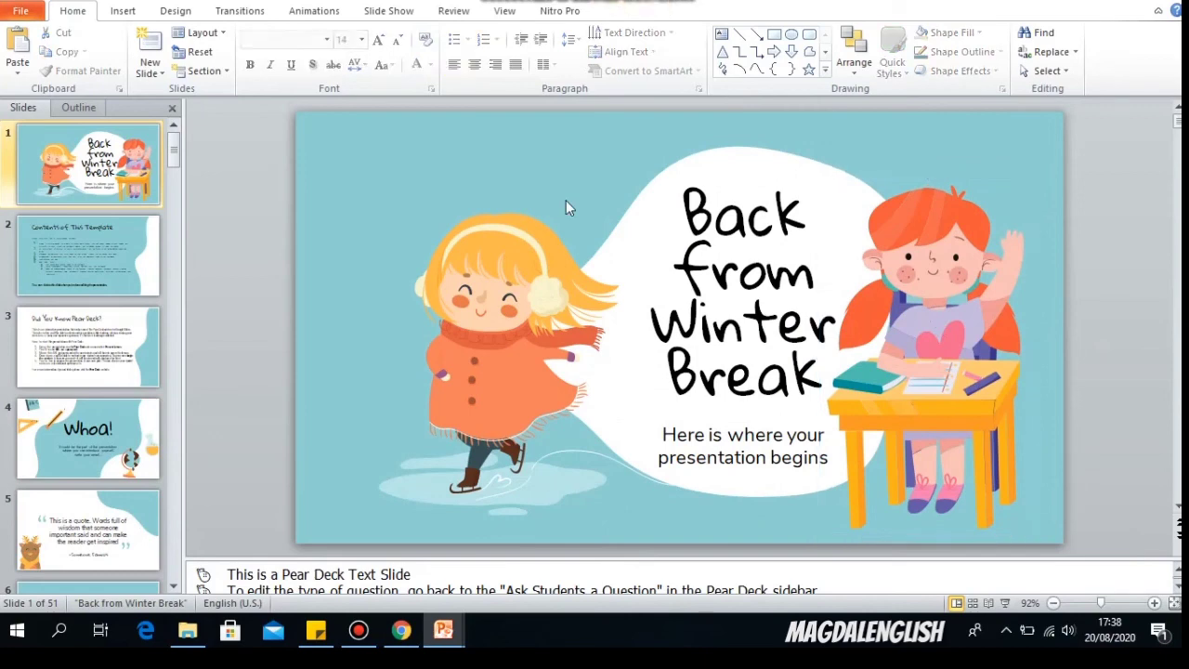
{"action": "mouse_move", "coordinate": [417, 279]}
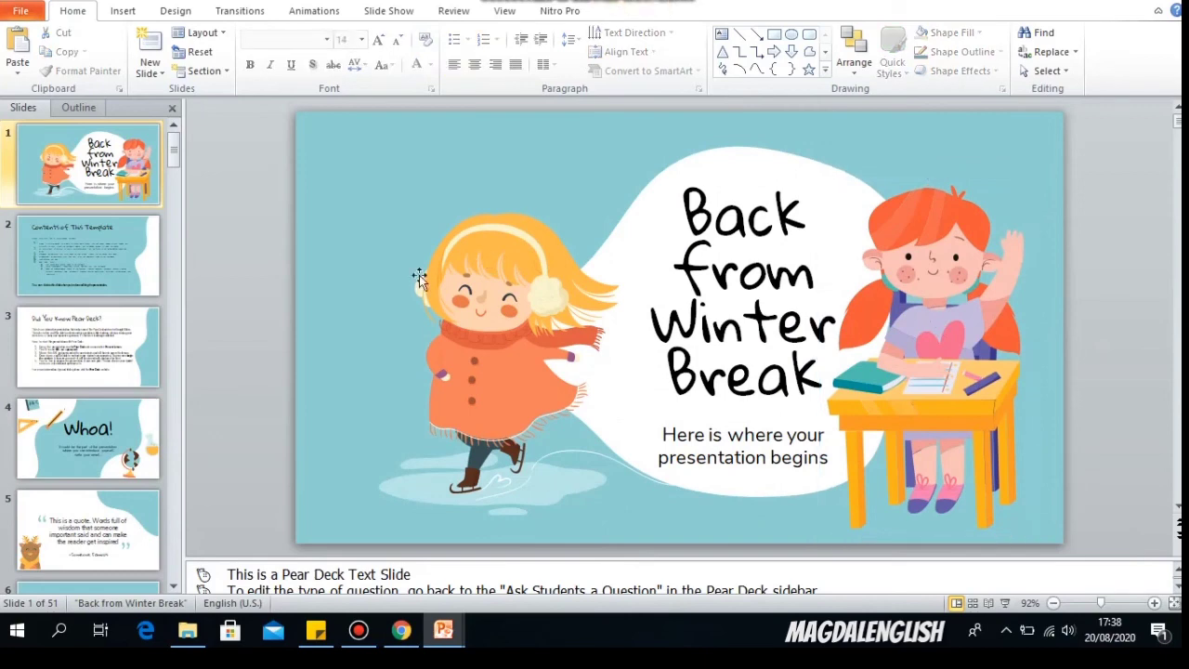